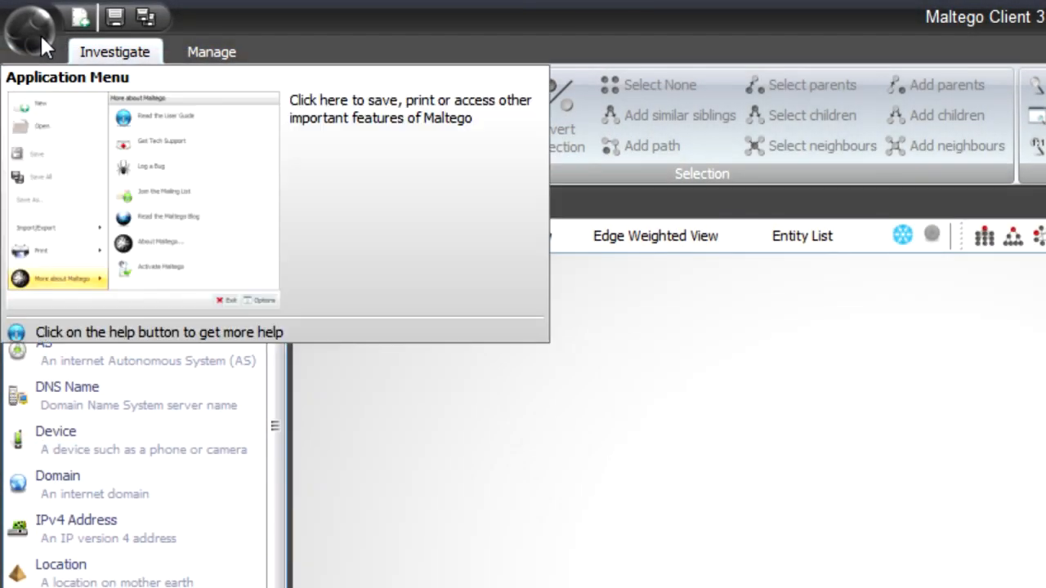
Open the application menu to reach the Import options.
{"action": "left_click", "coordinate": [83, 365]}
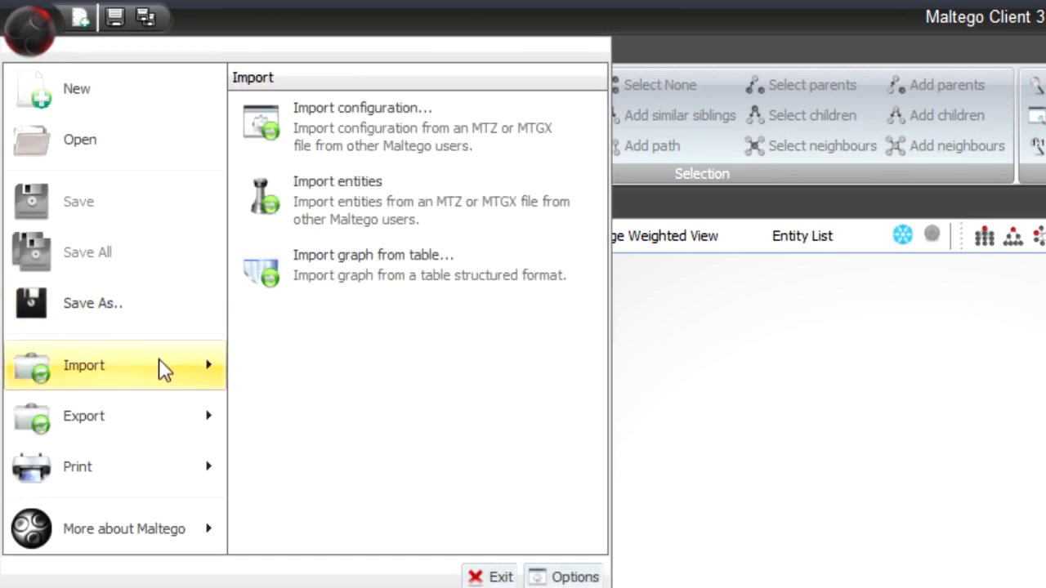
{"action": "mouse_move", "coordinate": [360, 274]}
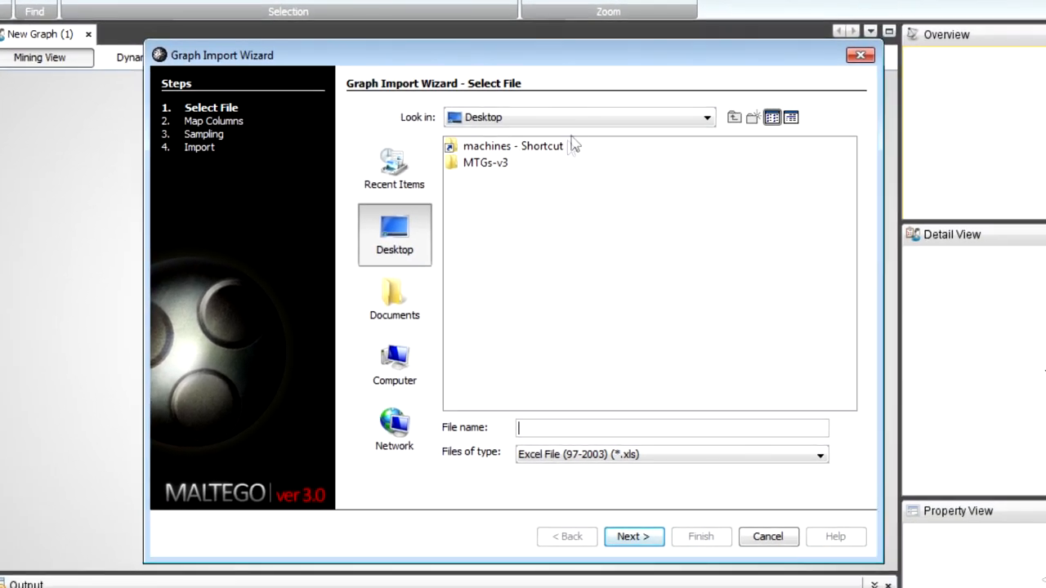
Select airodump_sample1.csv from BlackHat2011-USA > Prac 1, listing CSV files, and continue.
{"action": "left_click", "coordinate": [394, 300]}
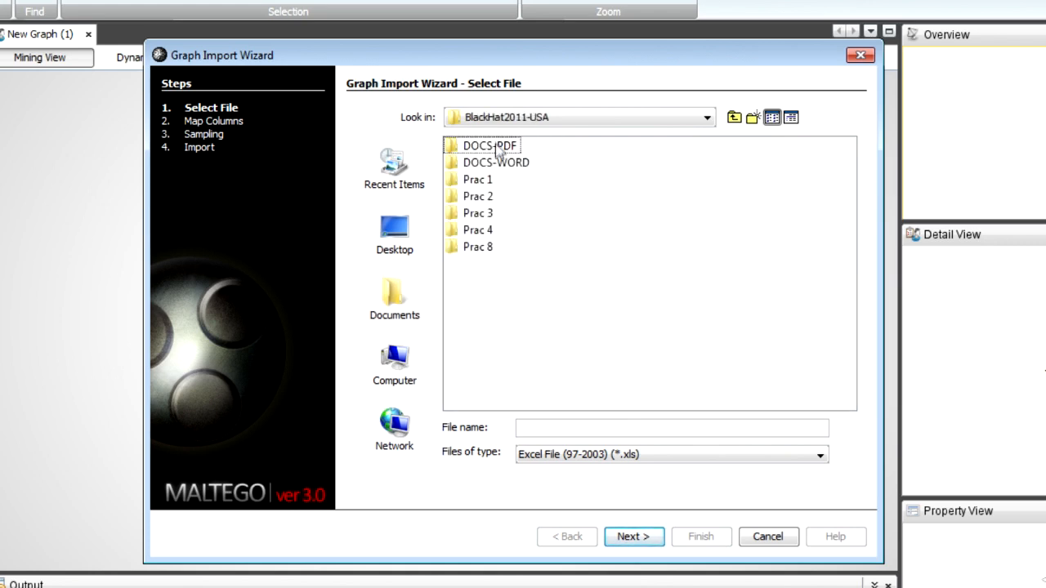
{"action": "double_click", "coordinate": [478, 179]}
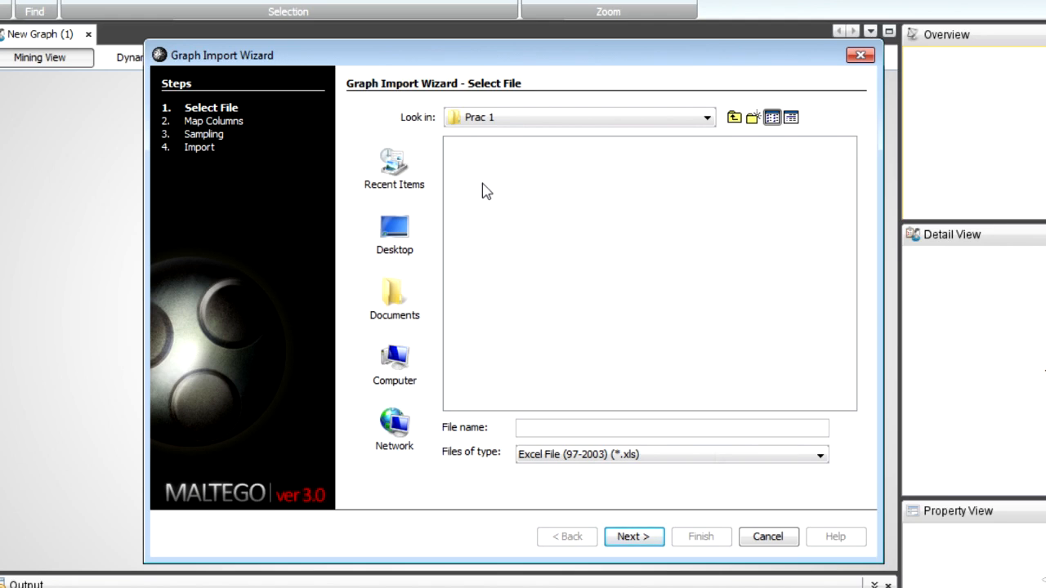
{"action": "left_click", "coordinate": [818, 454]}
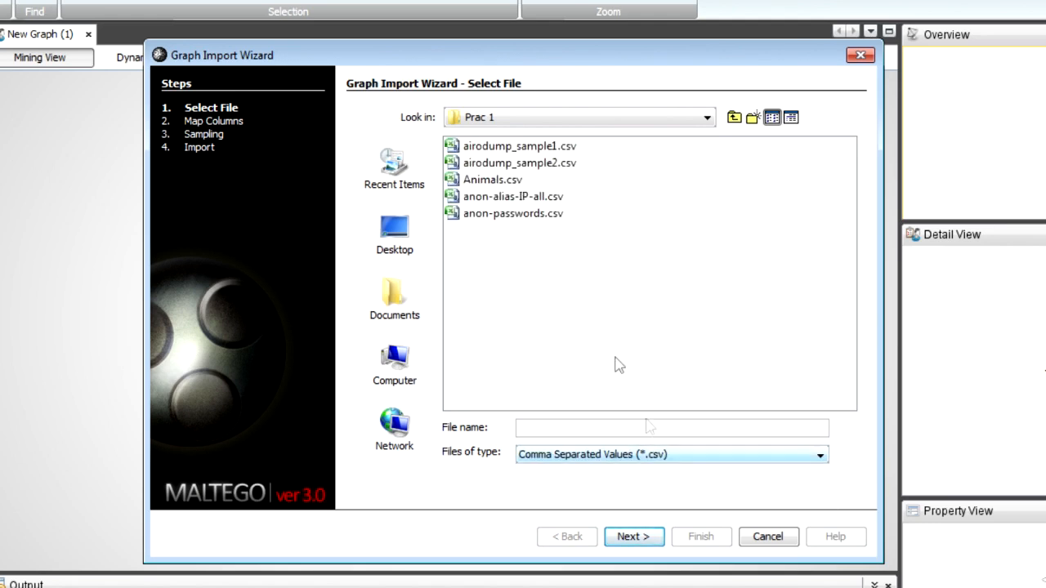
{"action": "left_click", "coordinate": [519, 146]}
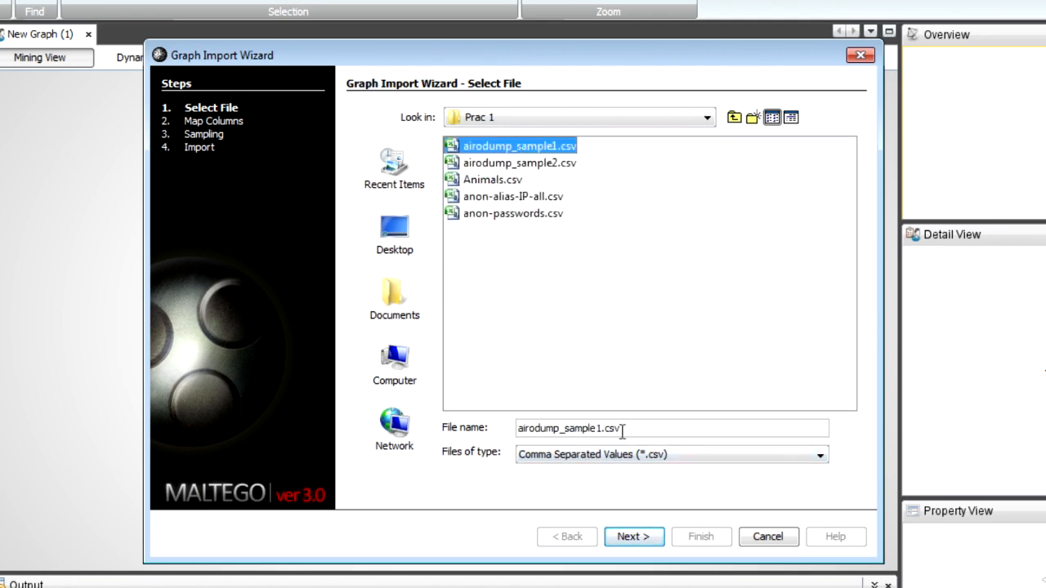
{"action": "left_click", "coordinate": [633, 537]}
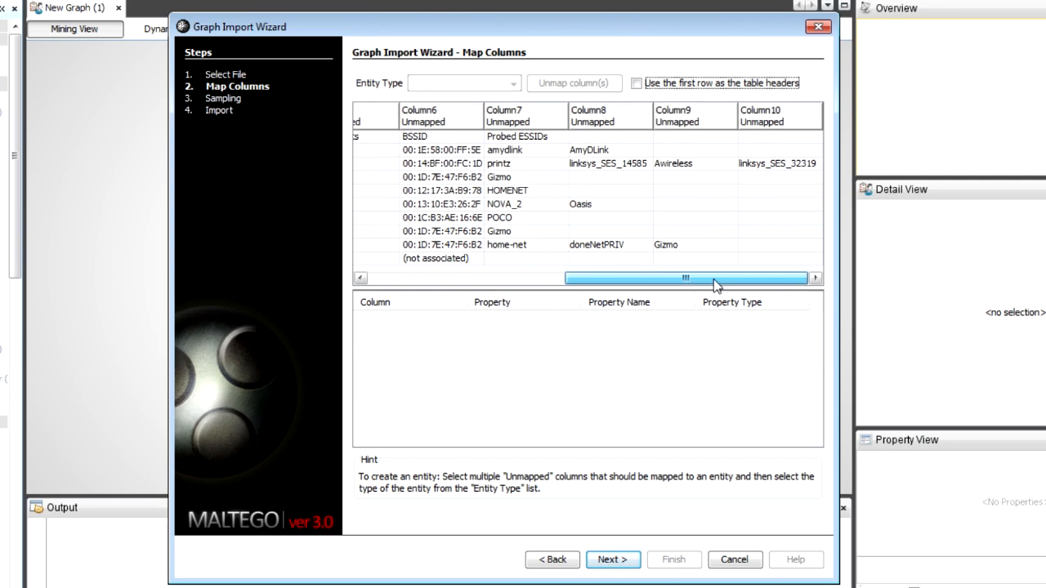
Map the Station MAC column to Person entities.
{"action": "left_click_drag", "start_coordinate": [686, 278], "coordinate": [544, 278]}
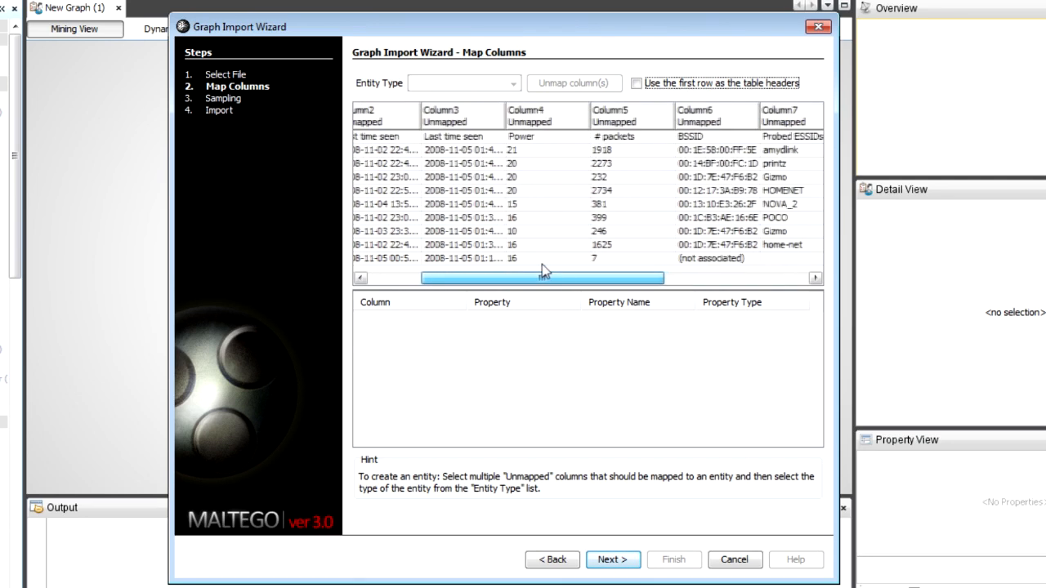
{"action": "scroll", "scroll_direction": "left", "scroll_amount": 3}
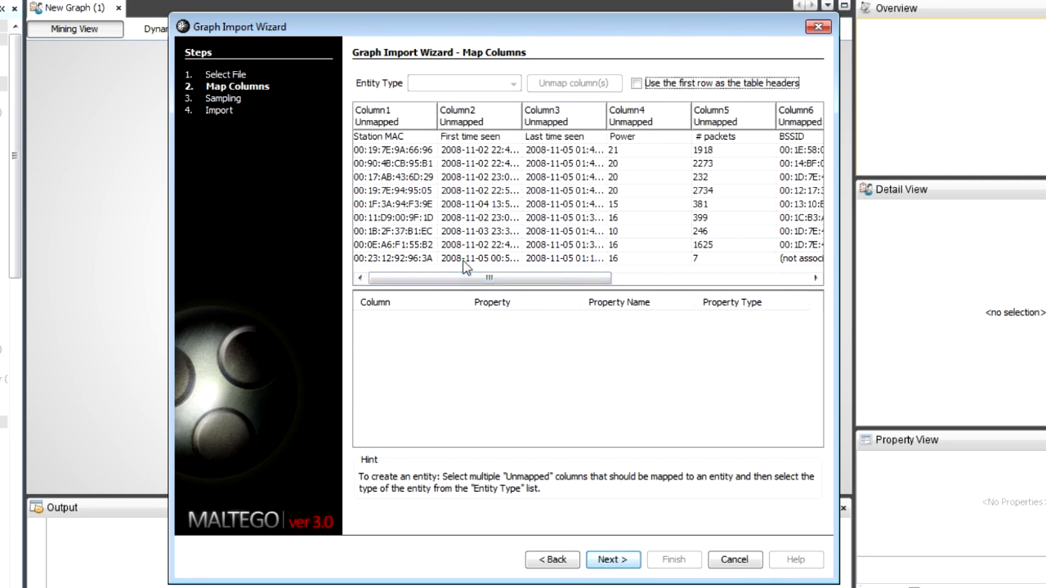
{"action": "left_click", "coordinate": [393, 116]}
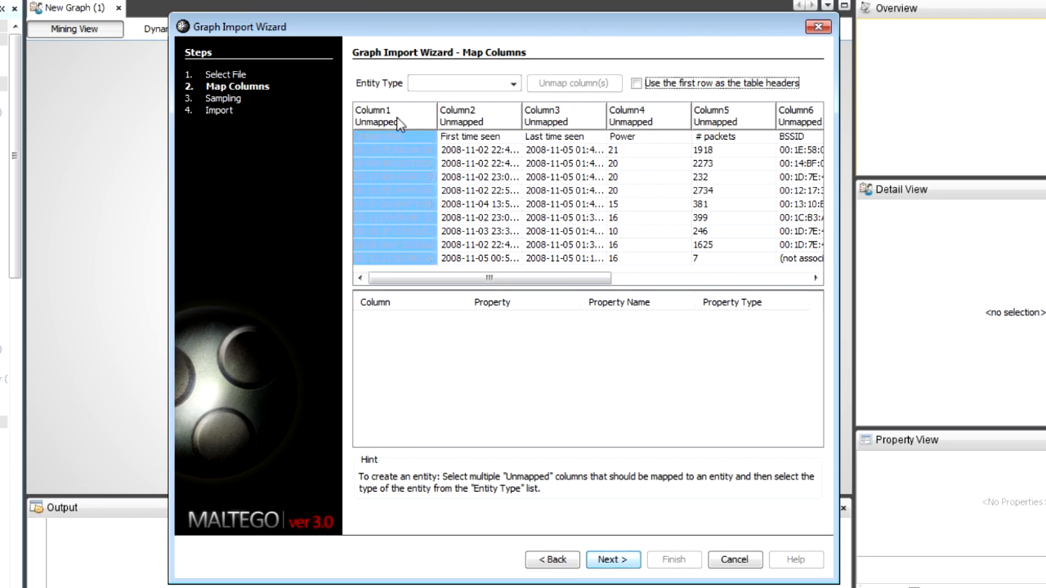
{"action": "left_click", "coordinate": [464, 82]}
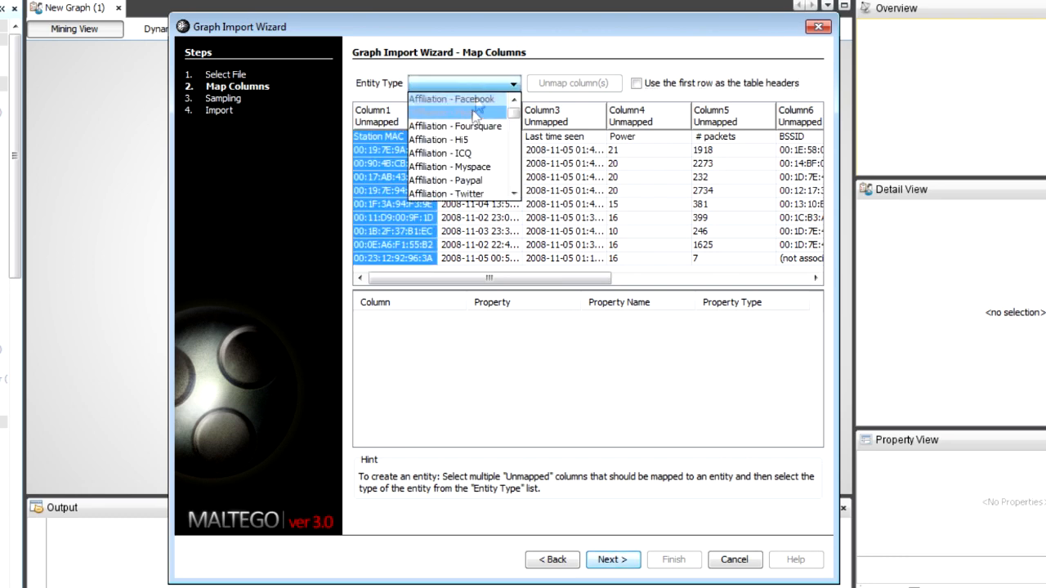
{"action": "left_click", "coordinate": [422, 193]}
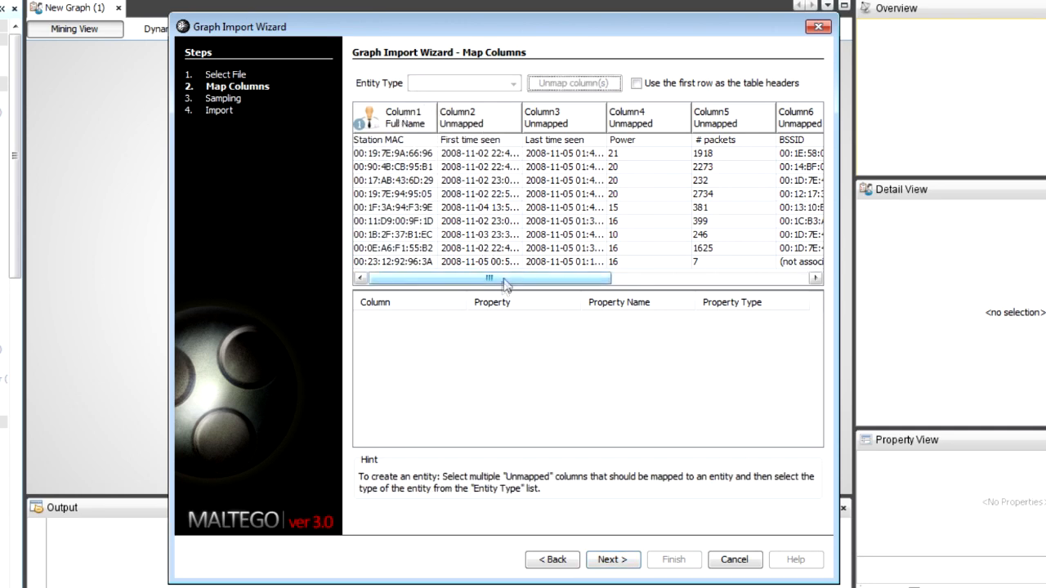
Map the Probed ESSIDs column to Phrase entities and continue to sampling.
{"action": "left_click_drag", "start_coordinate": [487, 278], "coordinate": [633, 277]}
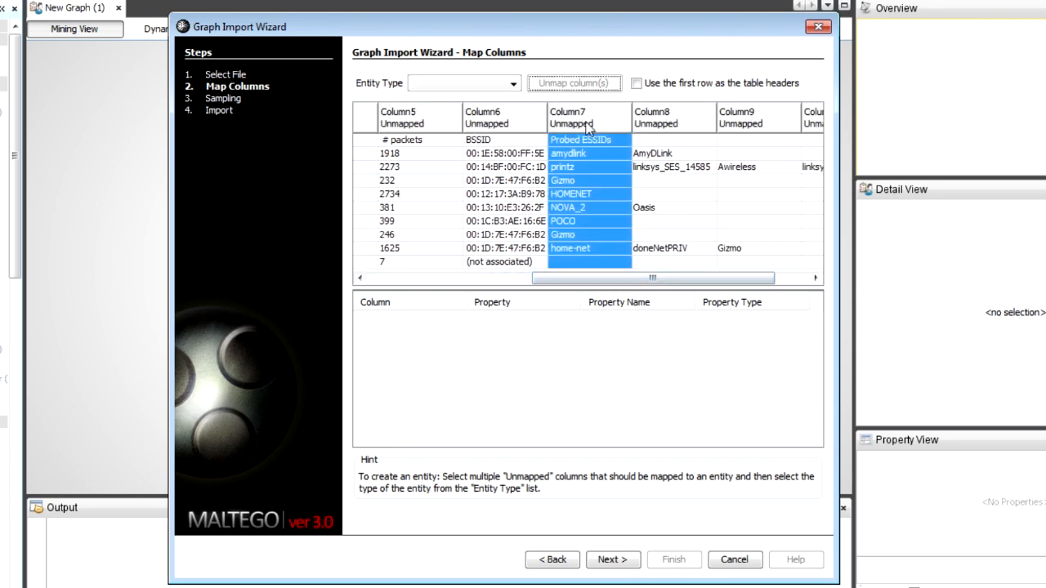
{"action": "left_click", "coordinate": [463, 82]}
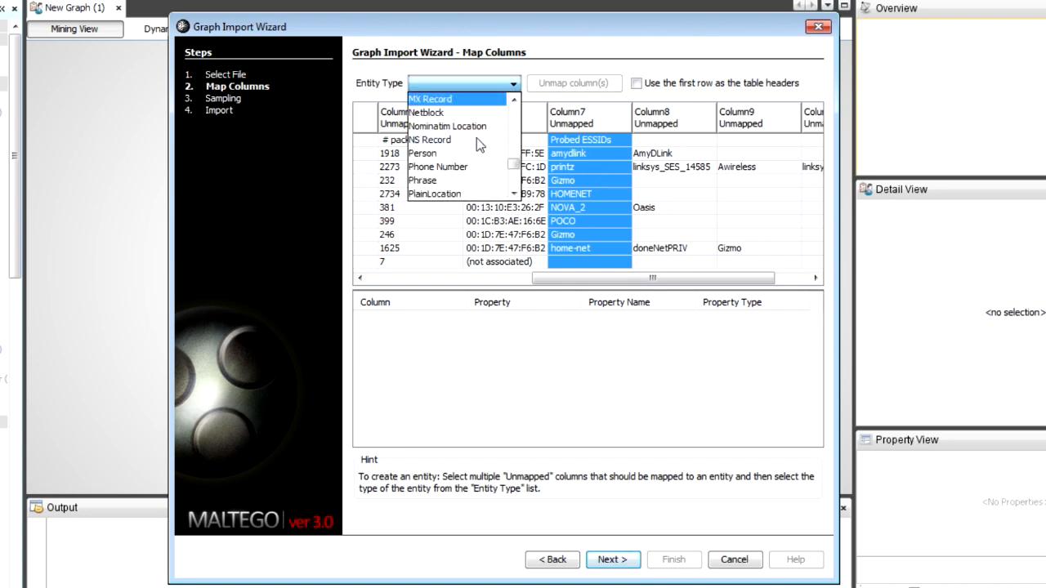
{"action": "left_click", "coordinate": [422, 179]}
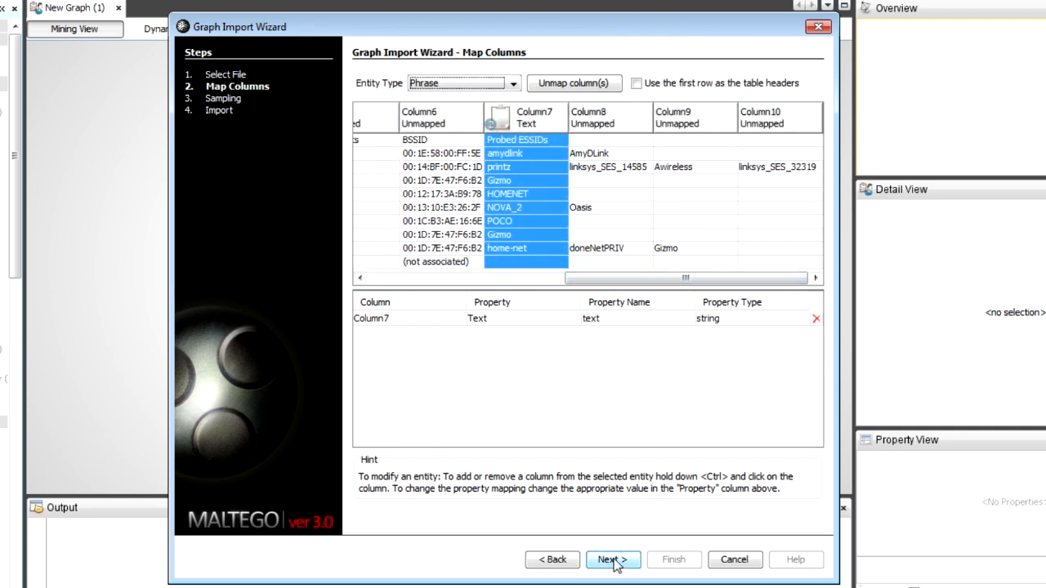
{"action": "left_click", "coordinate": [612, 560]}
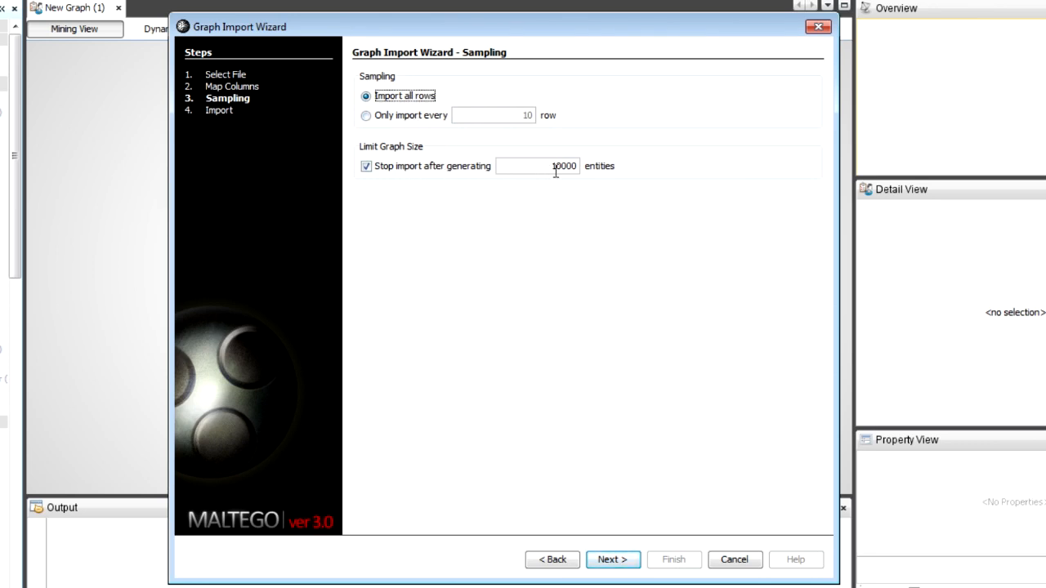
Import all 216 rows into a new graph, yielding 285 entities and 216 links.
{"action": "left_click", "coordinate": [612, 559]}
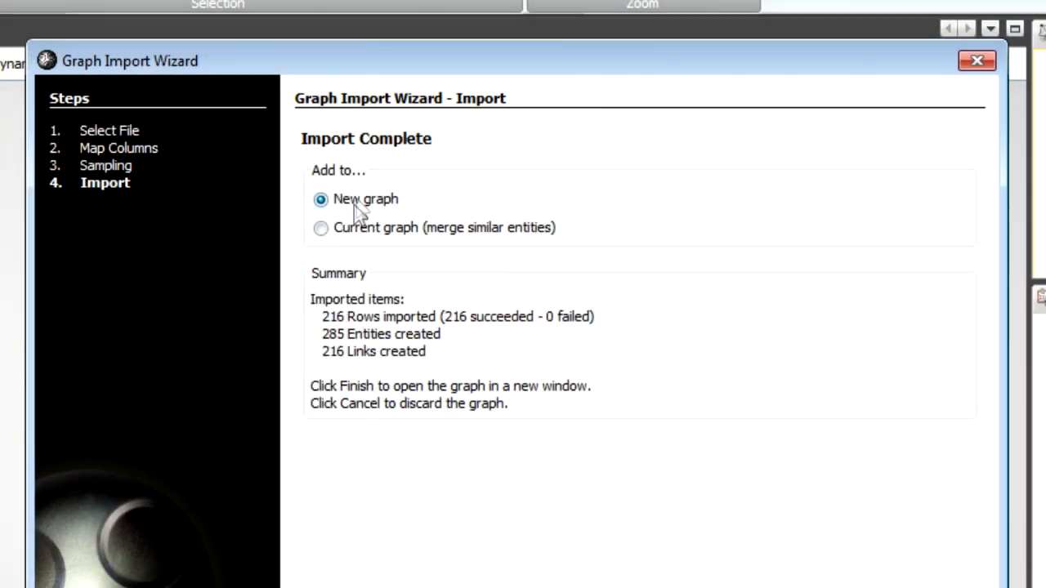
{"action": "left_click", "coordinate": [321, 227]}
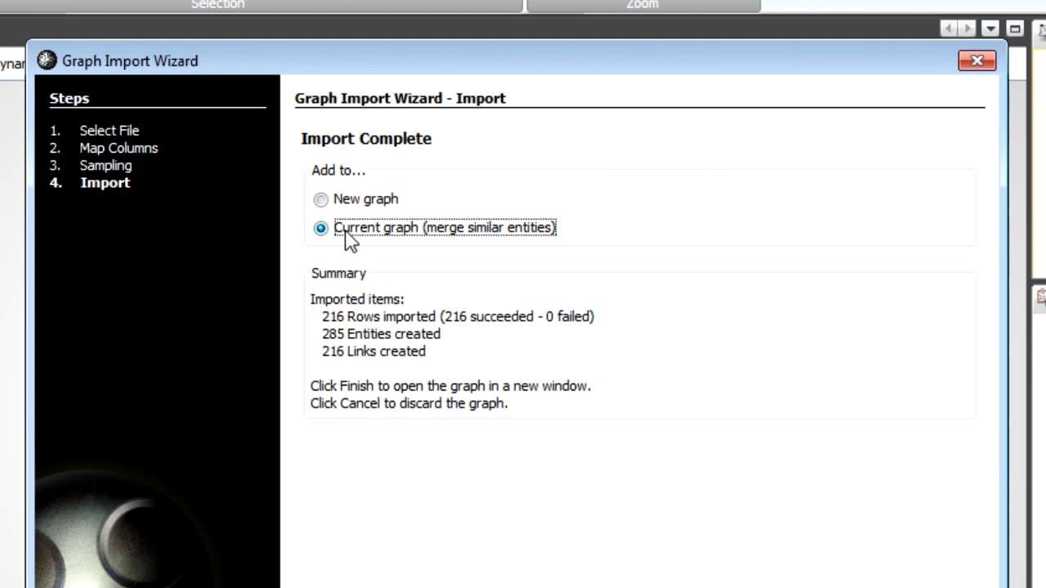
{"action": "left_click", "coordinate": [320, 199]}
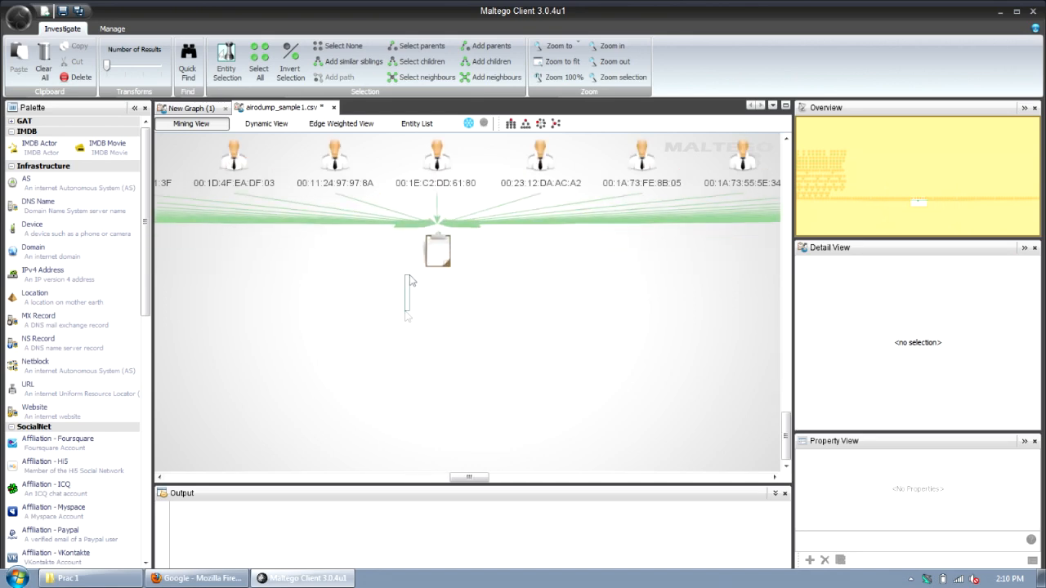
Select the shared blank Phrase entity with 91 incoming links and inspect it.
{"action": "left_click", "coordinate": [437, 249]}
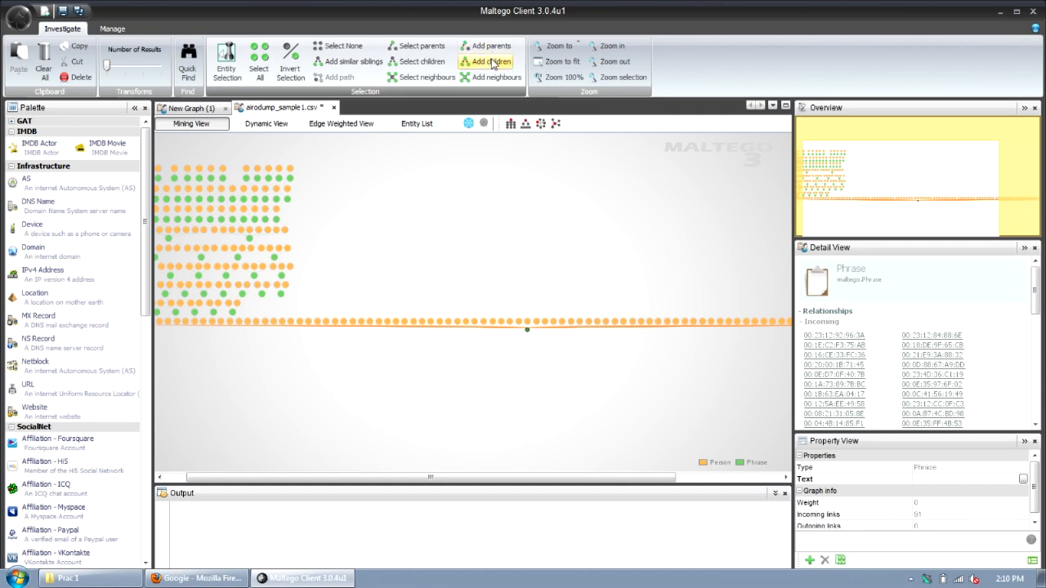
{"action": "left_click", "coordinate": [490, 62]}
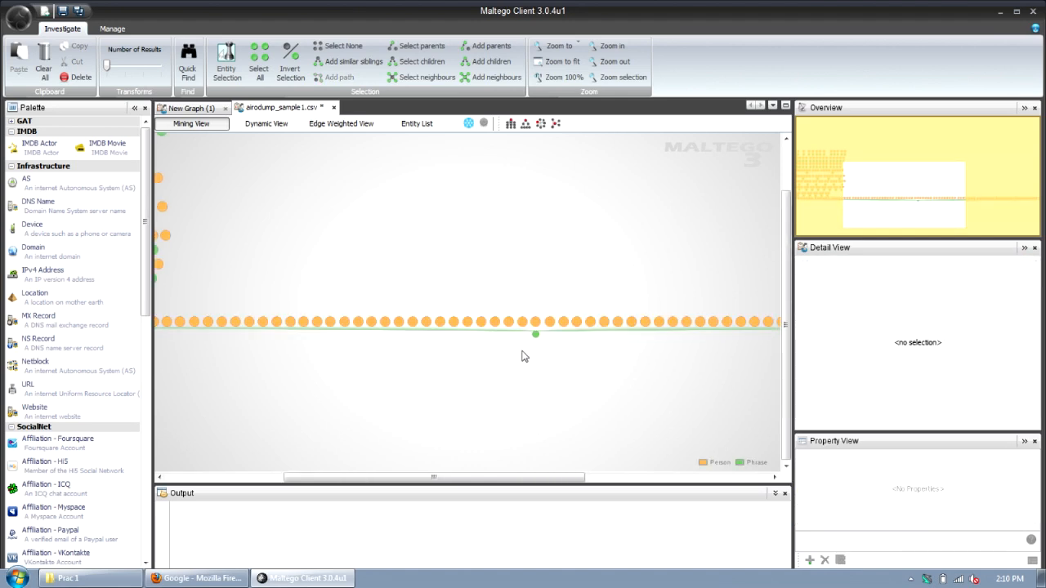
Select the blank Phrase with its stations and confirm deleting the 92 items.
{"action": "left_click", "coordinate": [535, 335]}
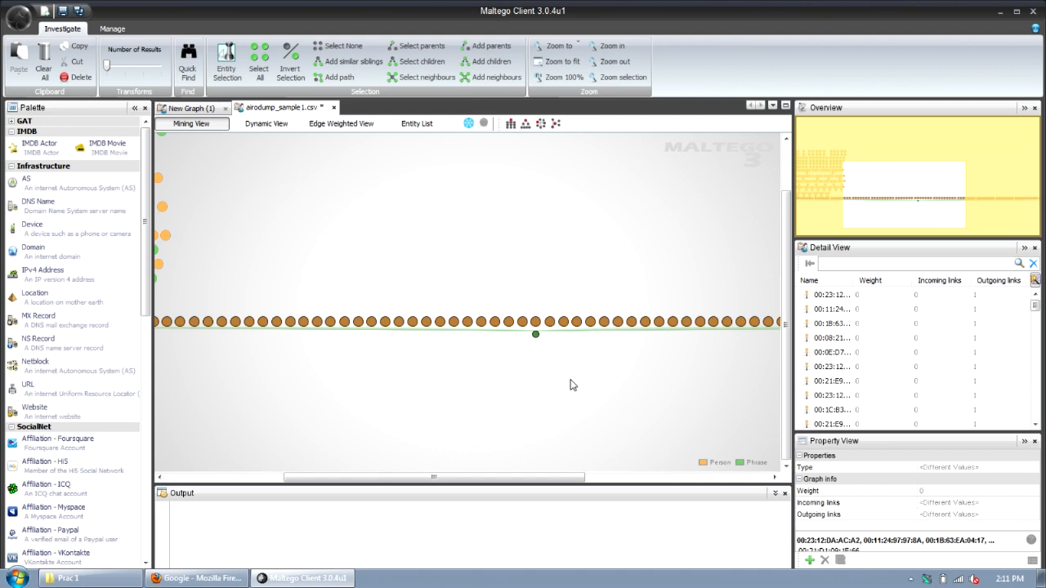
{"action": "left_click", "coordinate": [42, 77]}
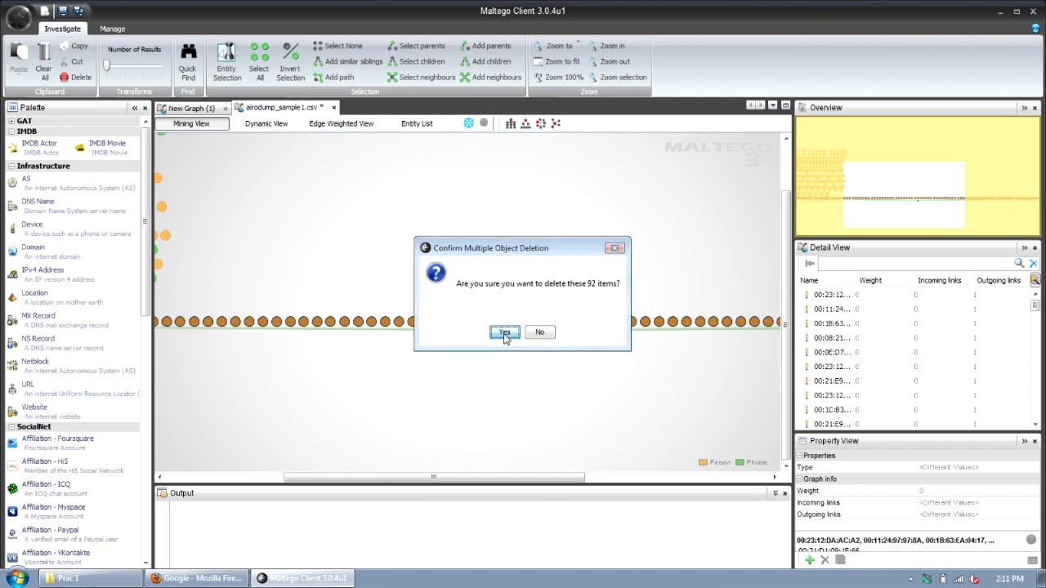
{"action": "left_click", "coordinate": [504, 332]}
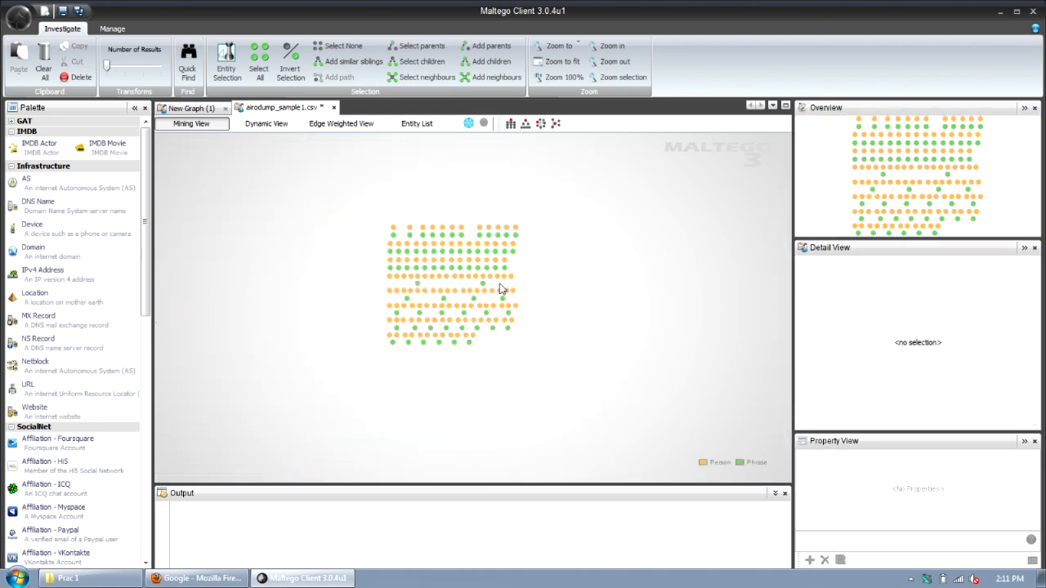
{"action": "left_click", "coordinate": [18, 16]}
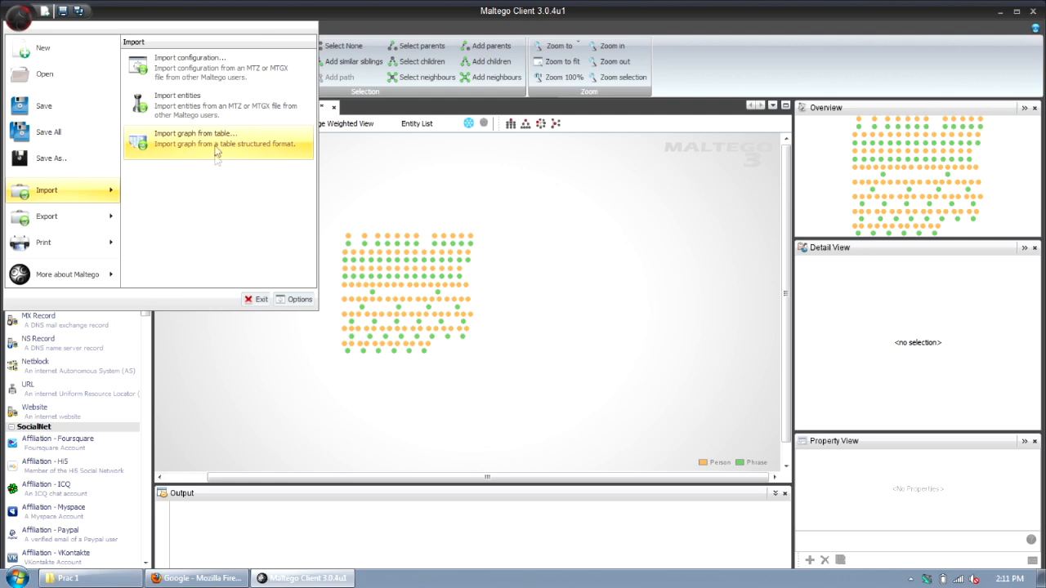
Start a table import, choose airodump_sample2.csv from CSV files, and continue.
{"action": "left_click", "coordinate": [216, 136]}
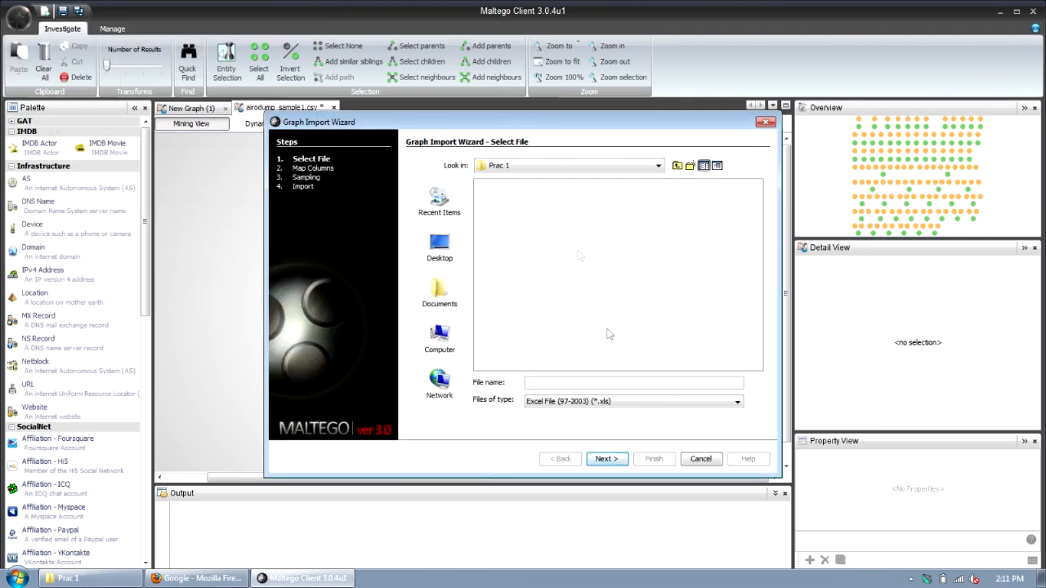
{"action": "left_click", "coordinate": [734, 401]}
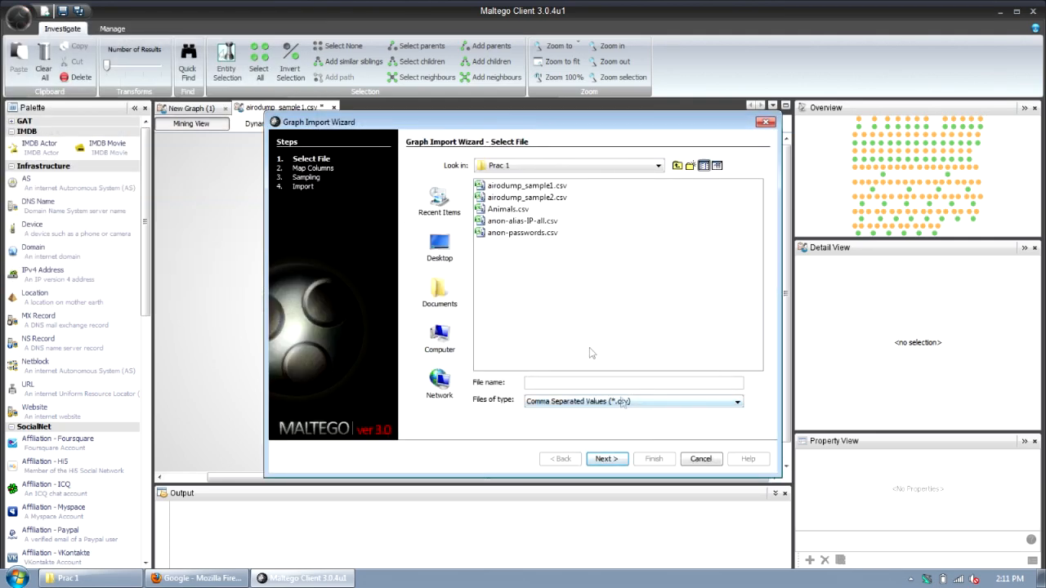
{"action": "left_click", "coordinate": [527, 197]}
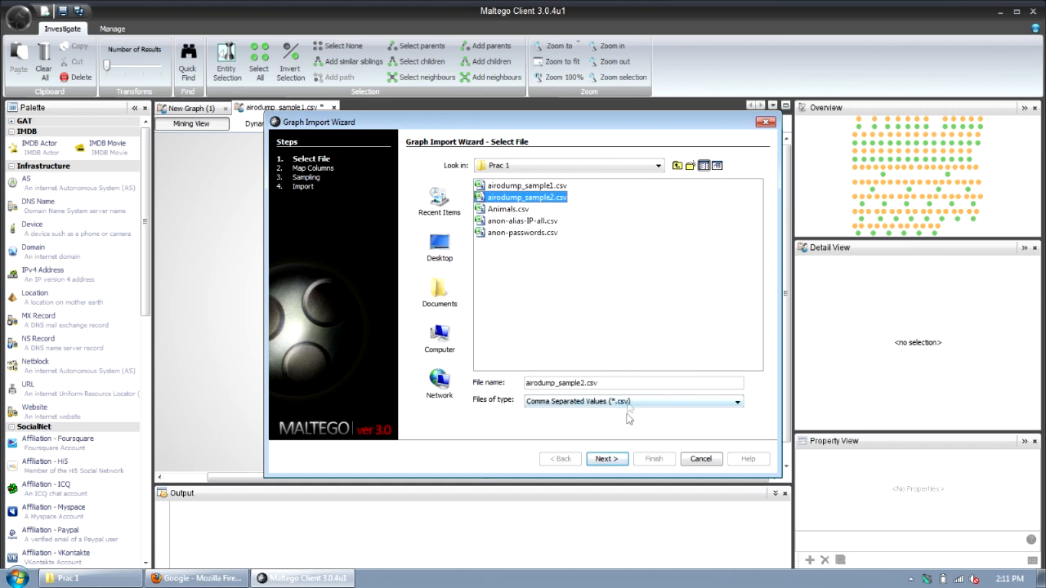
{"action": "left_click", "coordinate": [607, 459]}
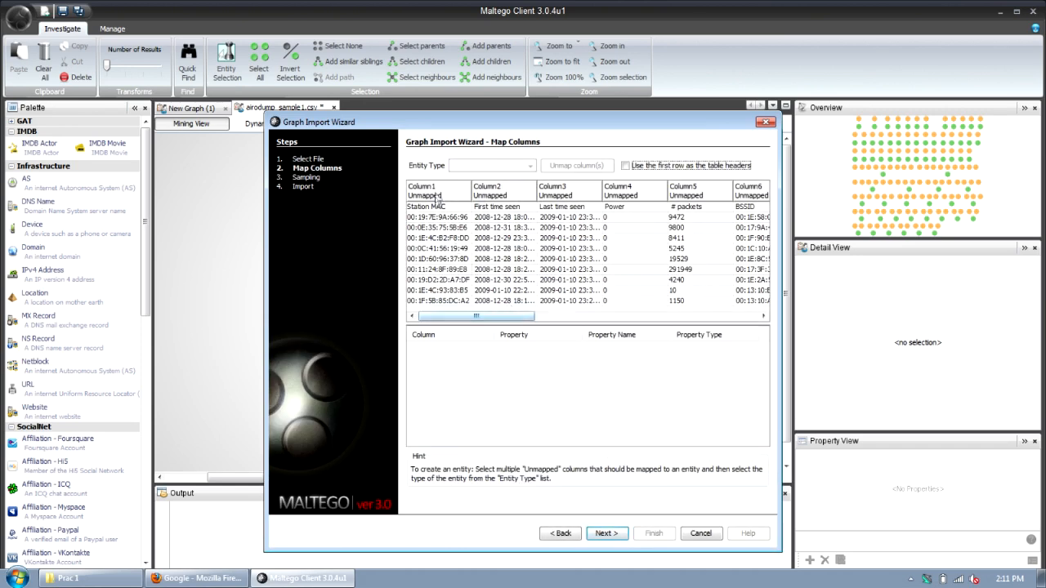
Map Station MAC to Person and the probed ESSID column to an entity type, then continue.
{"action": "left_click", "coordinate": [437, 206]}
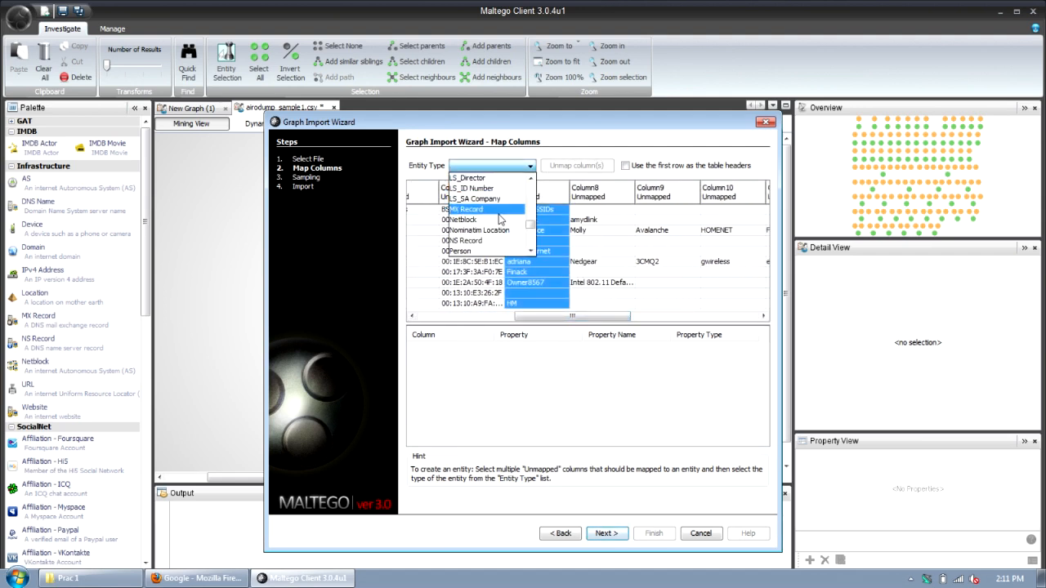
{"action": "left_click", "coordinate": [466, 218]}
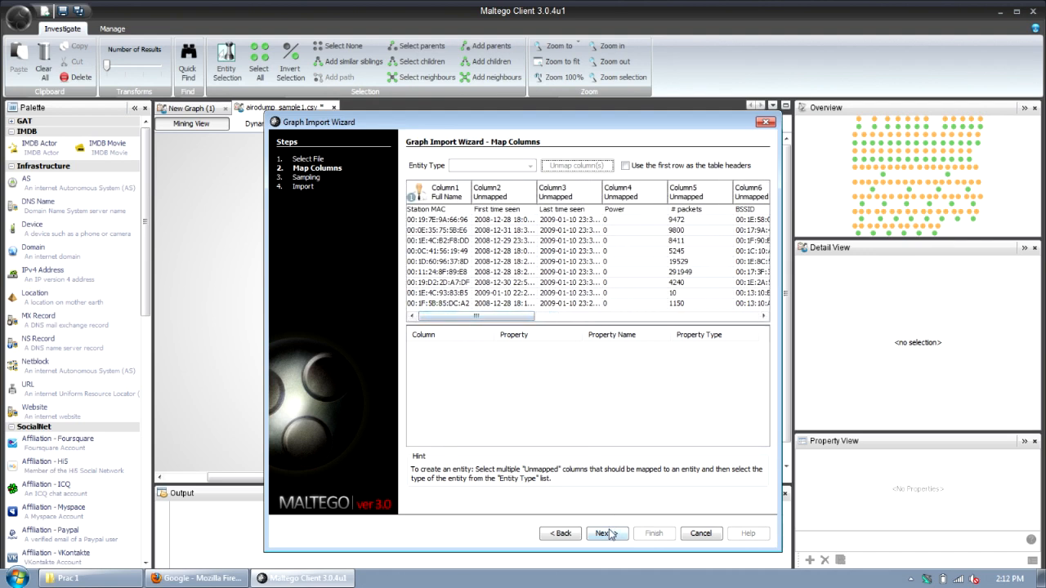
{"action": "left_click", "coordinate": [605, 533]}
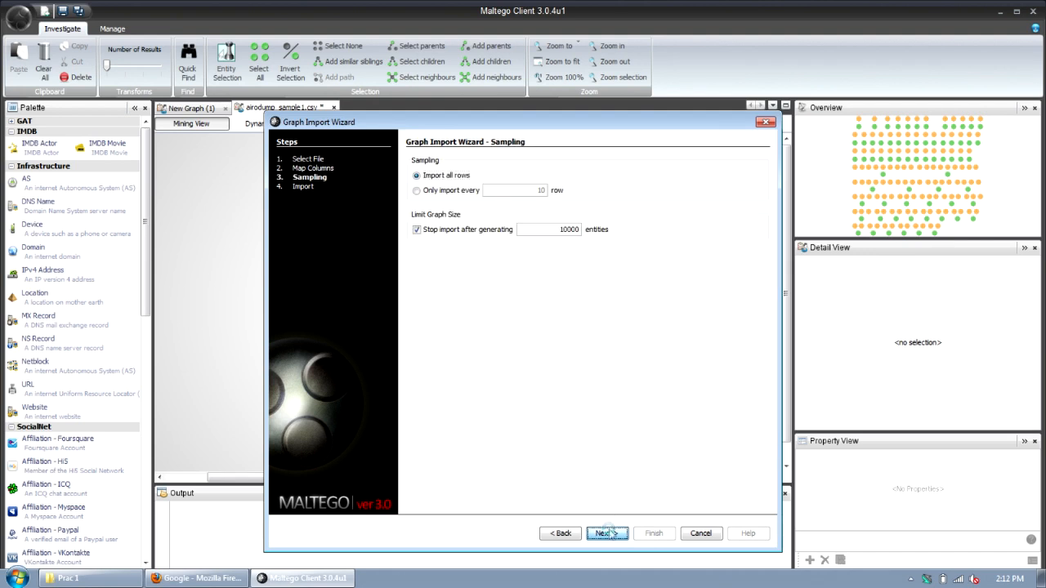
Import all 660 rows as a new graph of 775 entities and 660 links.
{"action": "left_click", "coordinate": [607, 533]}
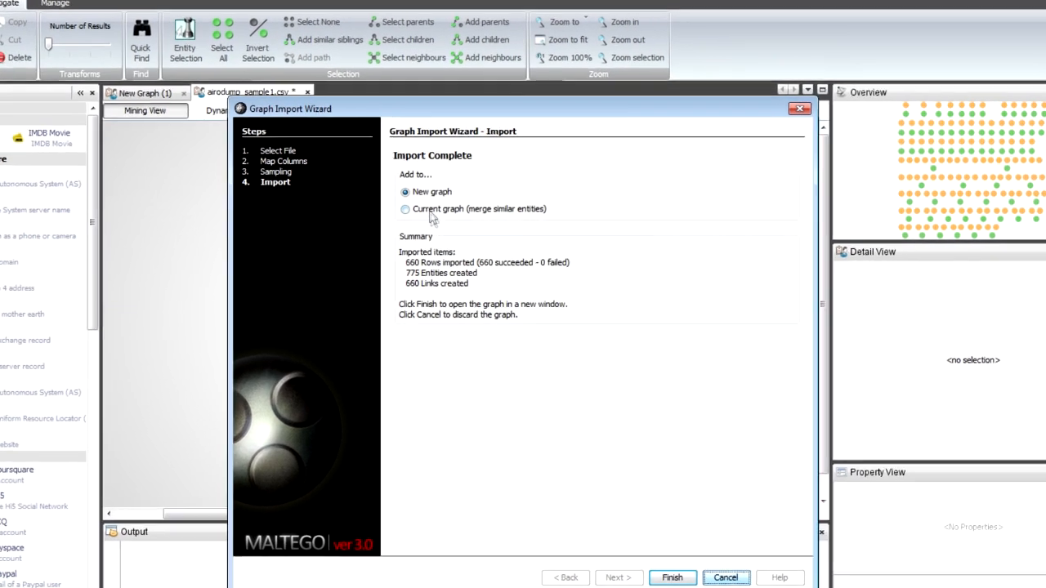
{"action": "left_click", "coordinate": [404, 209]}
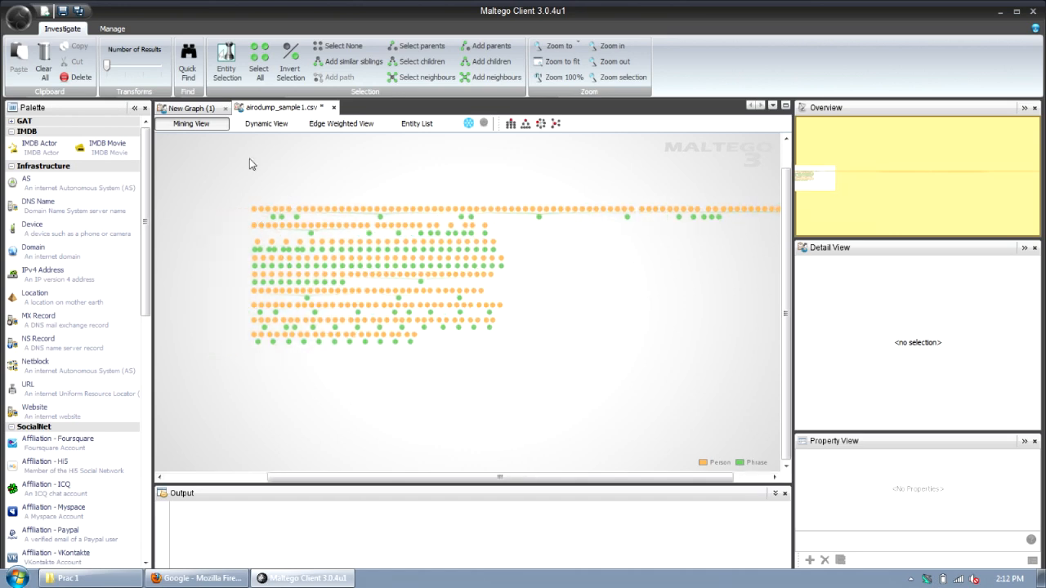
Switch to Dynamic View, clear the selection, and select the six-station Oasis cluster.
{"action": "left_click", "coordinate": [265, 123]}
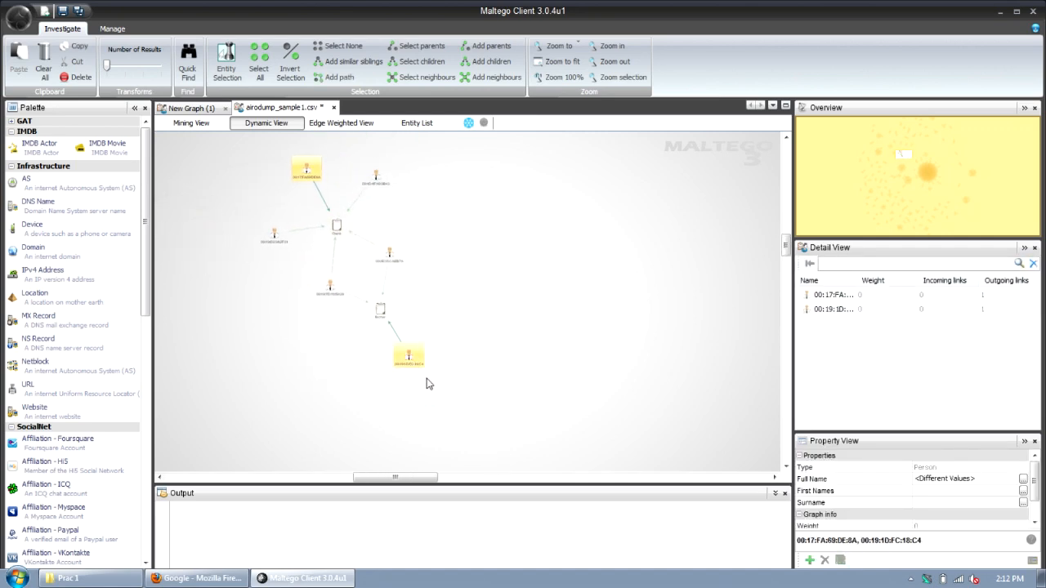
{"action": "left_click", "coordinate": [470, 341]}
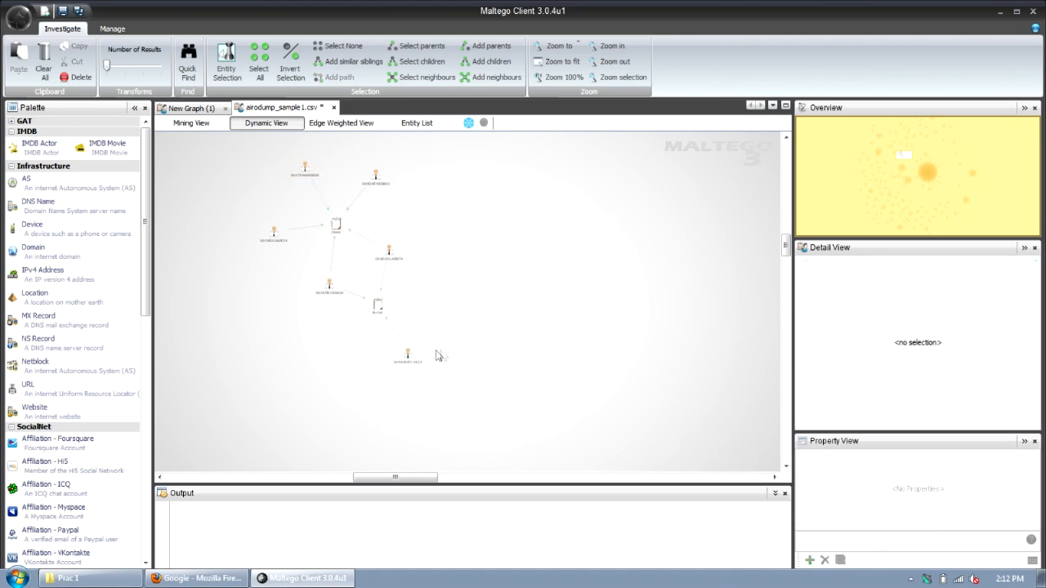
{"action": "left_click", "coordinate": [406, 352]}
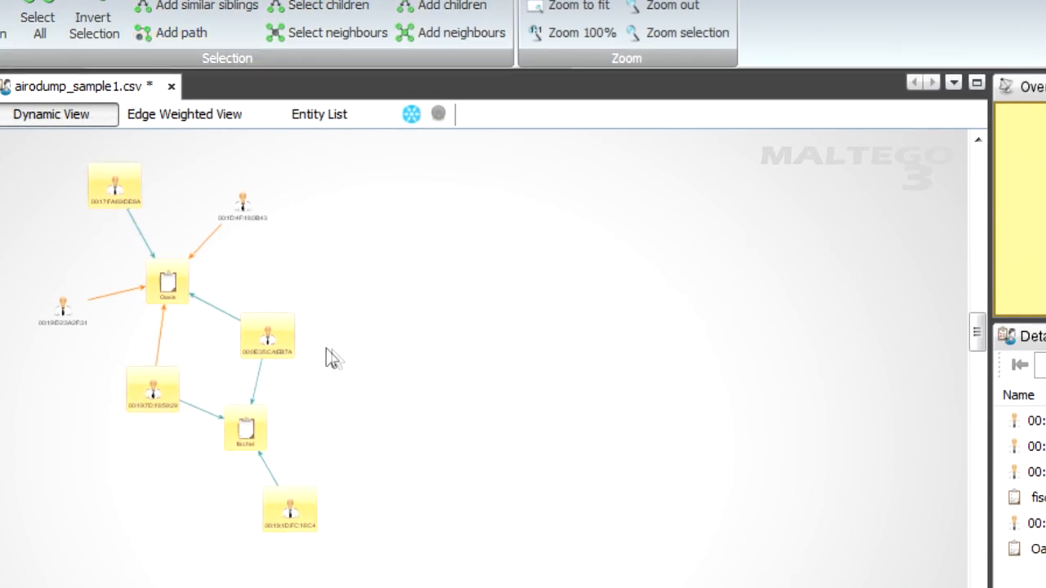
Copy the station node's cluster with its links into a new graph.
{"action": "right_click", "coordinate": [267, 339]}
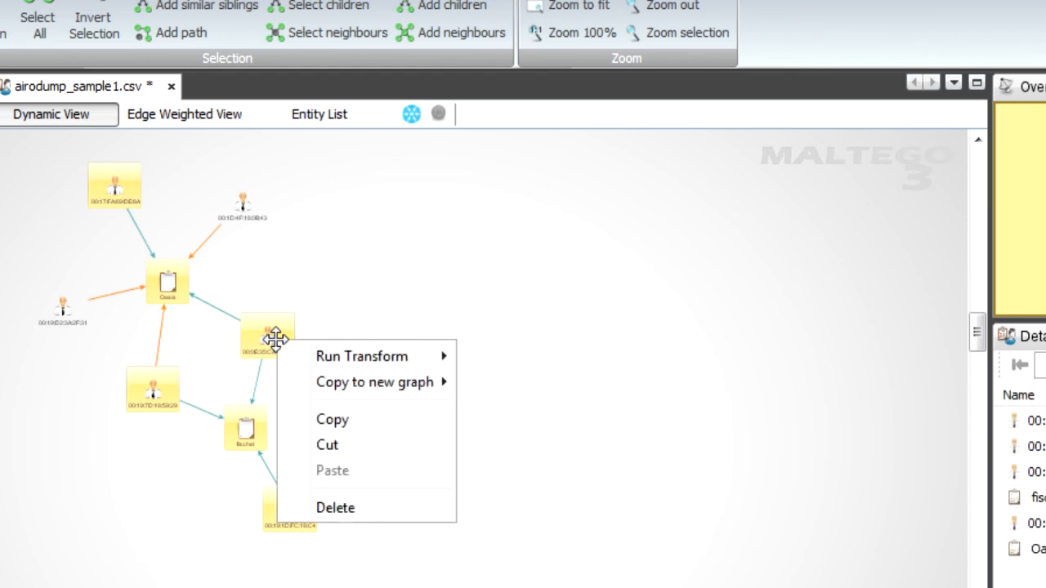
{"action": "mouse_move", "coordinate": [375, 381]}
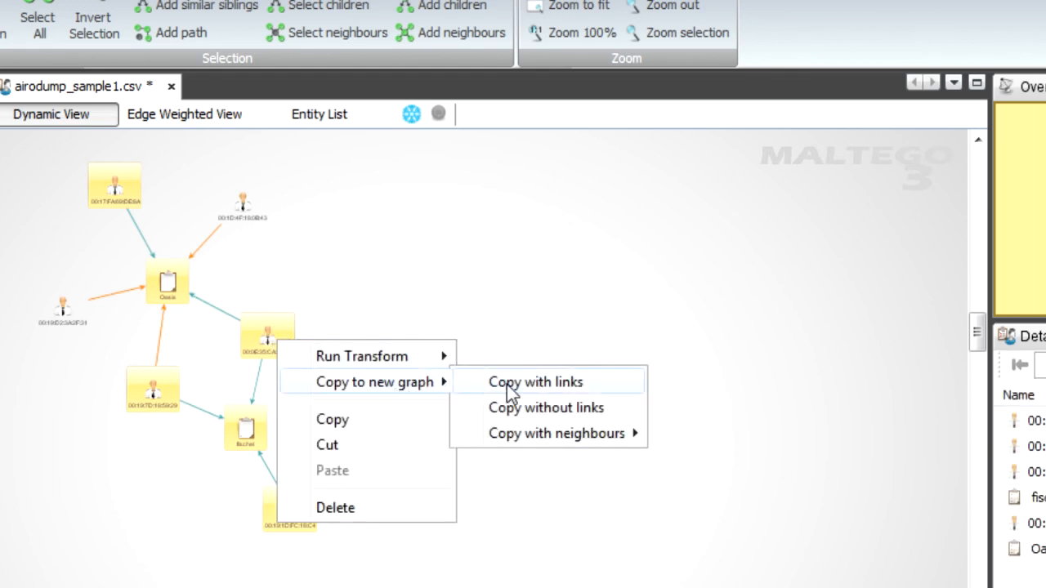
{"action": "left_click", "coordinate": [535, 381]}
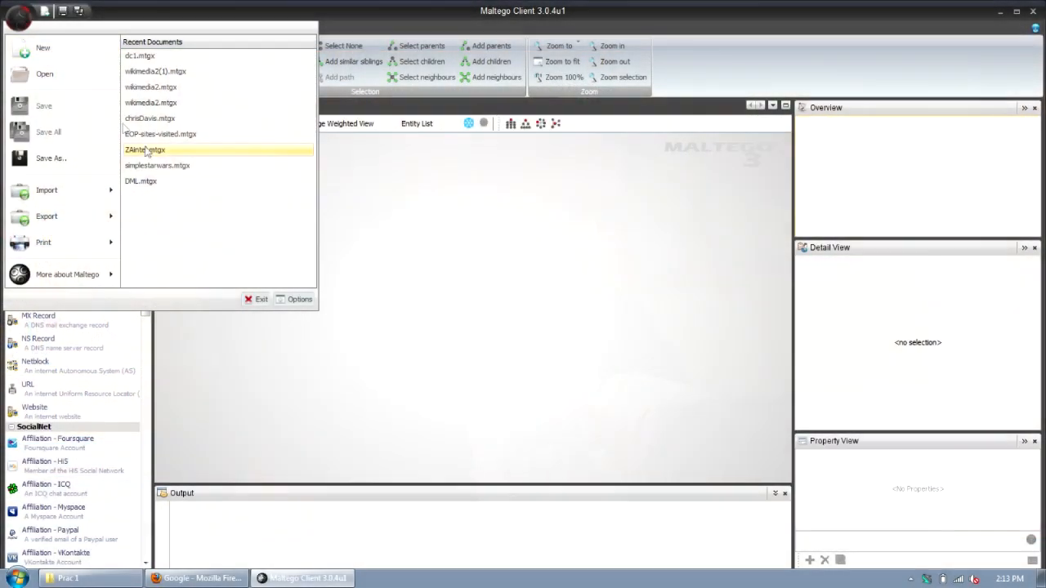
Start a table import and pick the CSV file anon-alias-IP-all.csv.
{"action": "left_click", "coordinate": [46, 189]}
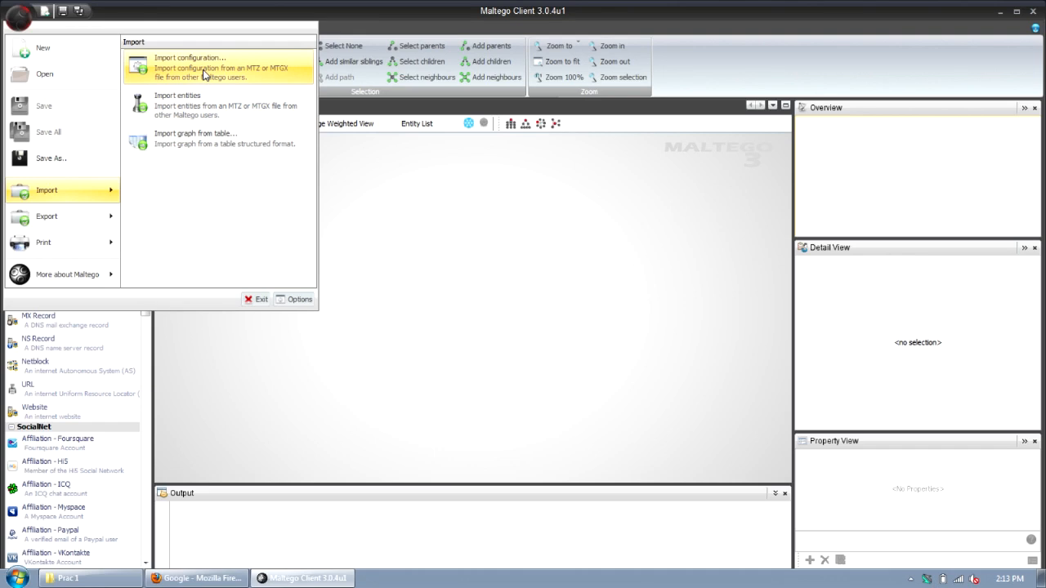
{"action": "left_click", "coordinate": [195, 138]}
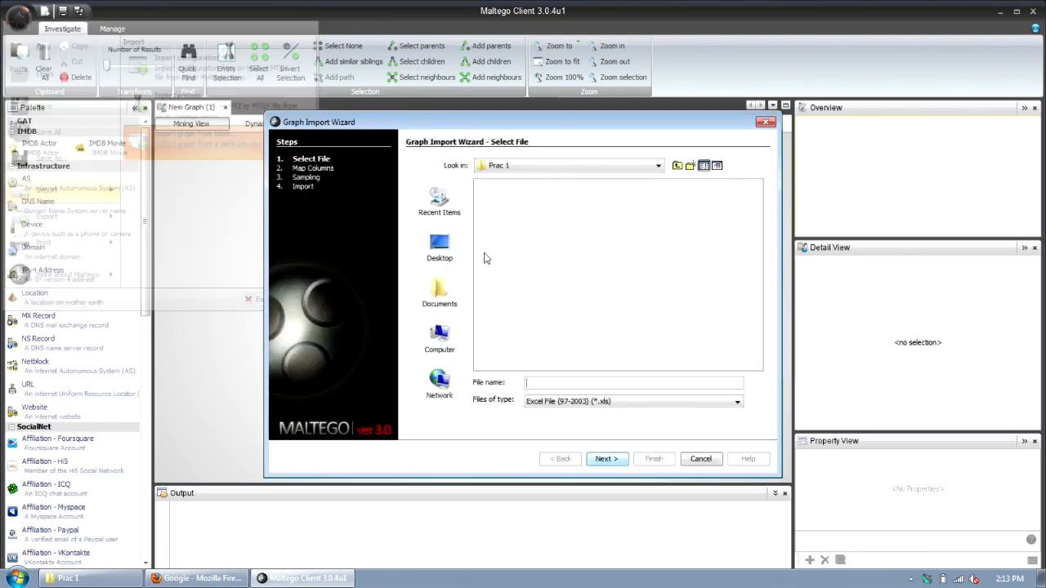
{"action": "left_click", "coordinate": [736, 401]}
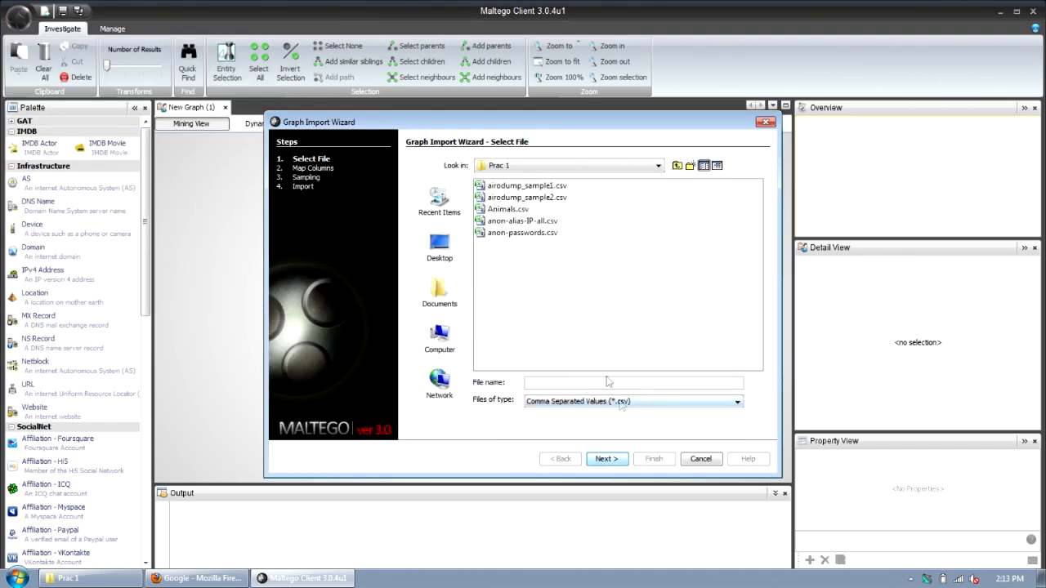
{"action": "left_click", "coordinate": [522, 220]}
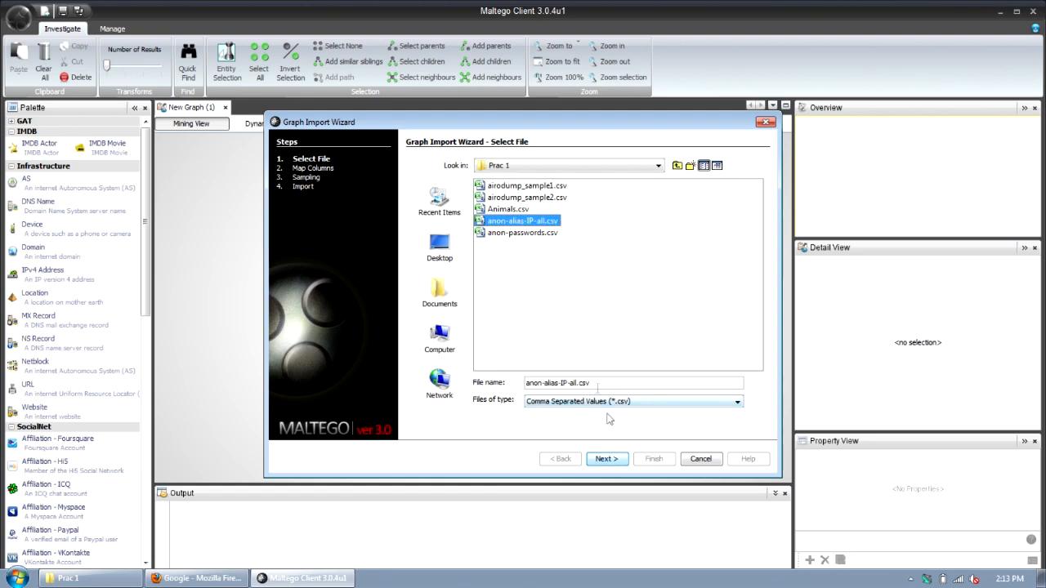
{"action": "left_click", "coordinate": [606, 458]}
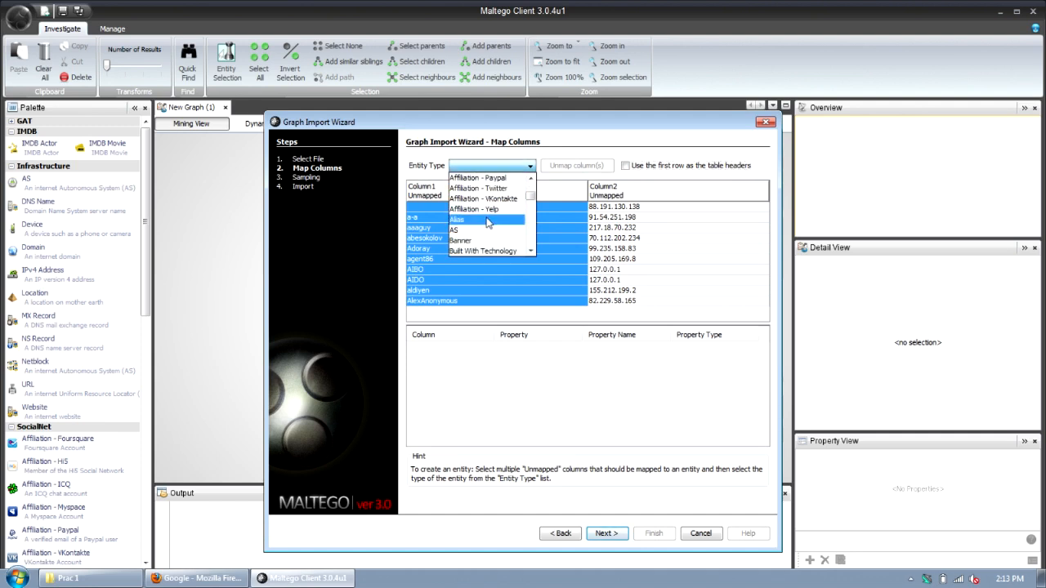
Map Column1 to Alias and Column2 to IPv4 Address entities.
{"action": "left_click", "coordinate": [455, 219]}
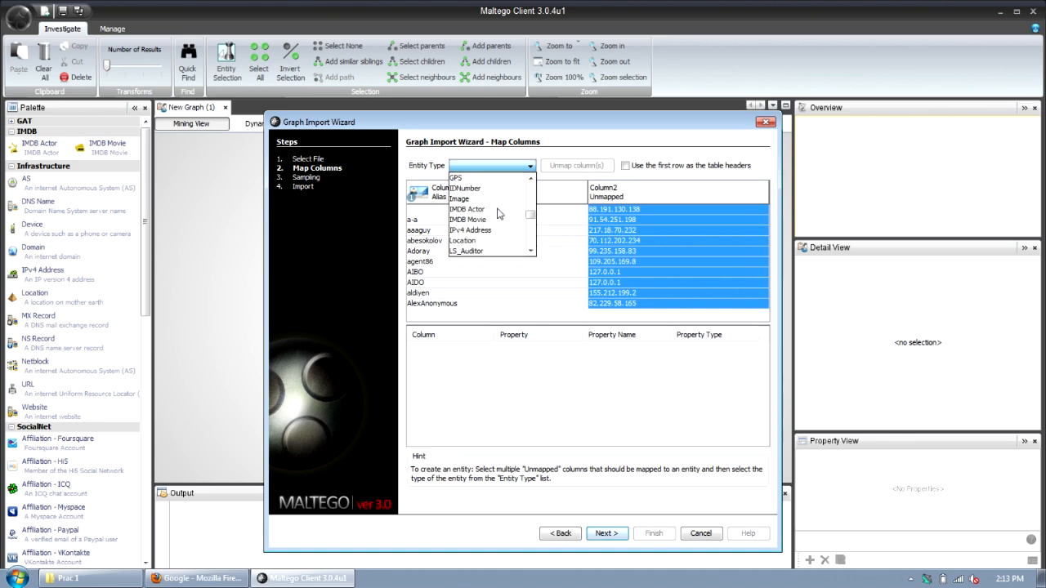
{"action": "left_click", "coordinate": [471, 230]}
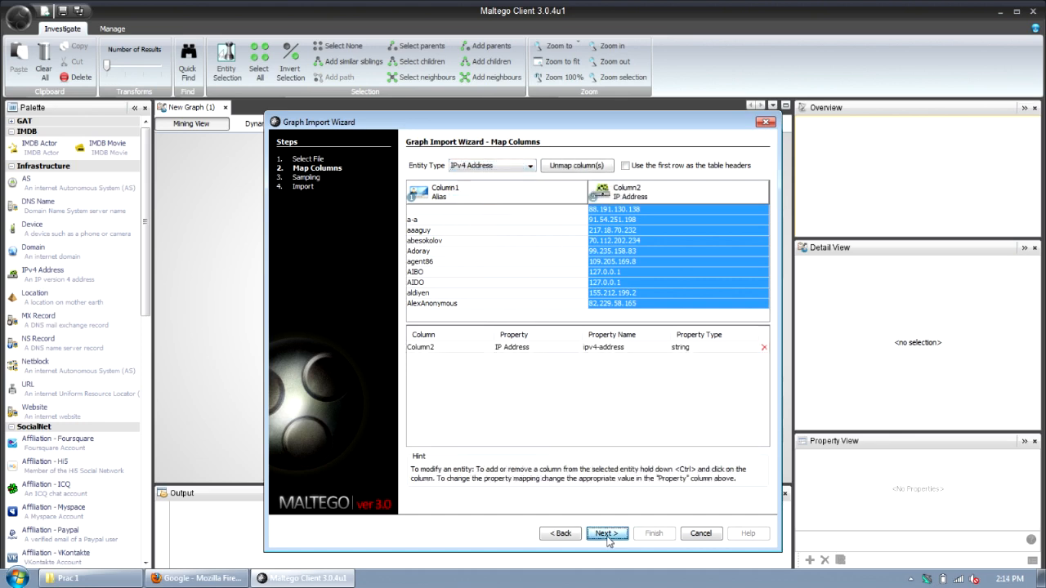
{"action": "left_click", "coordinate": [606, 532]}
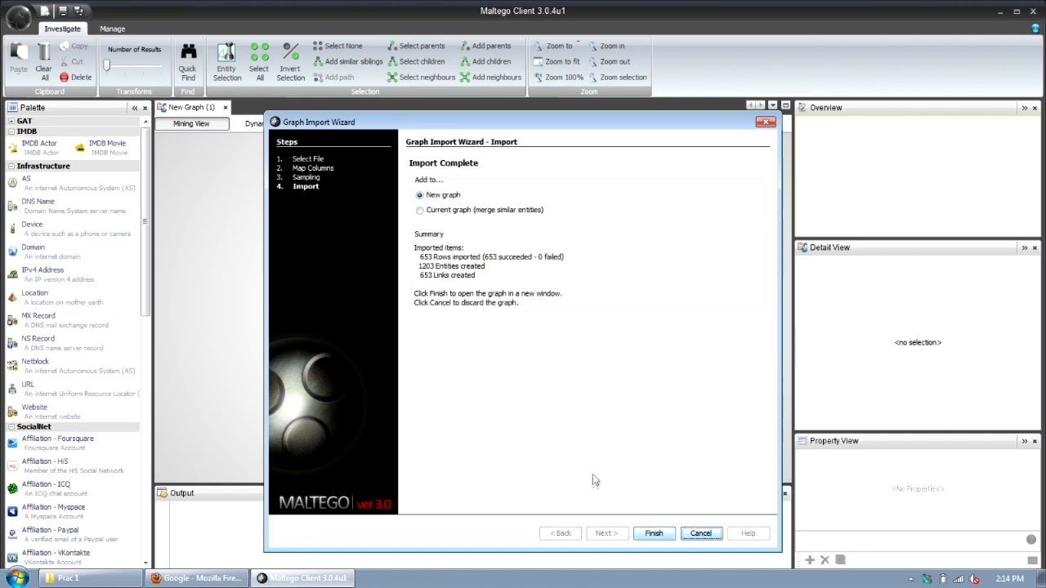
Finish the import as a new graph and delete the 61 unwanted alias nodes.
{"action": "left_click", "coordinate": [653, 534]}
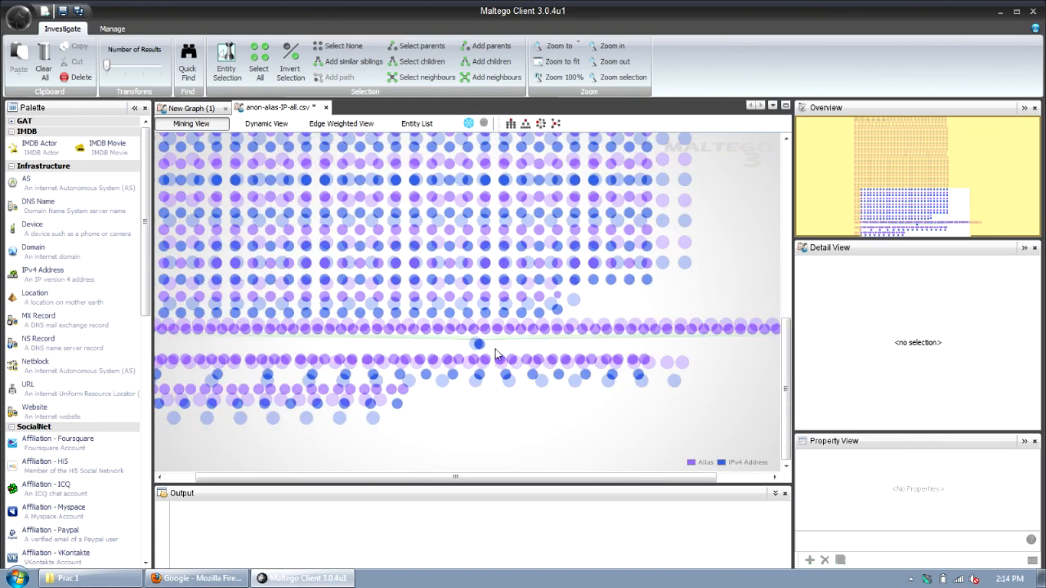
{"action": "left_click", "coordinate": [478, 343]}
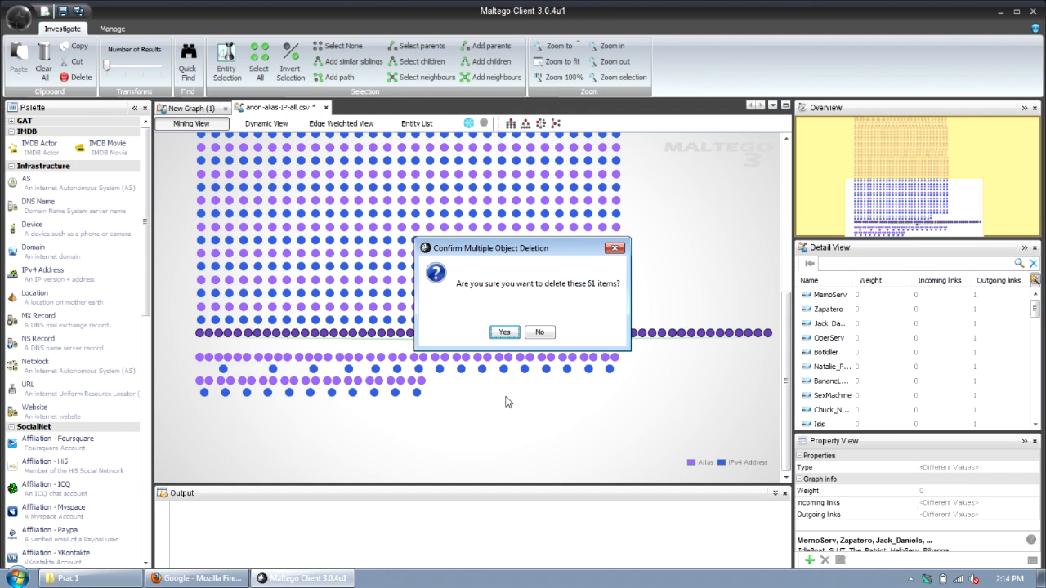
{"action": "left_click", "coordinate": [503, 332]}
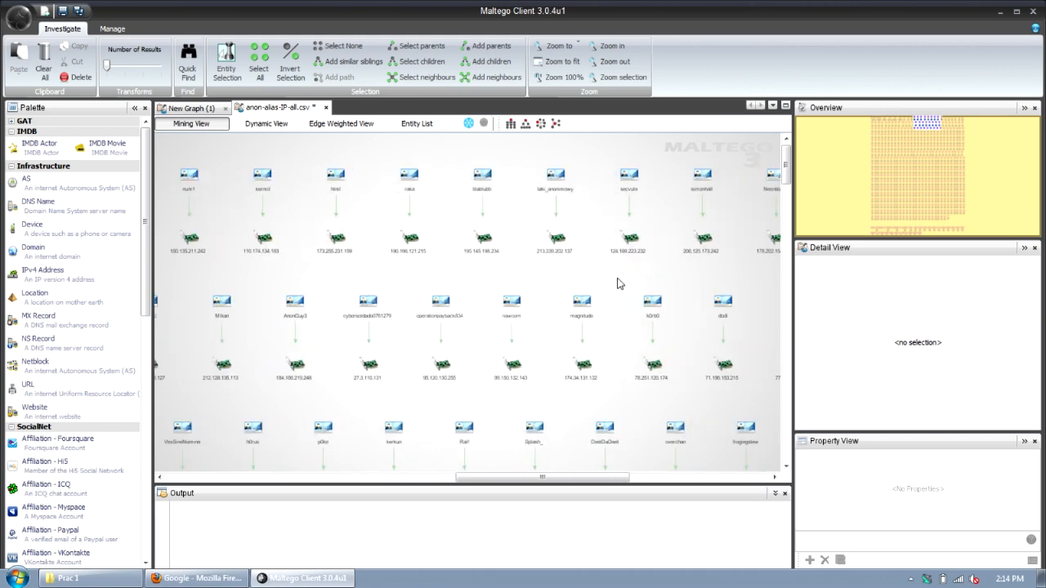
{"action": "mouse_move", "coordinate": [501, 280]}
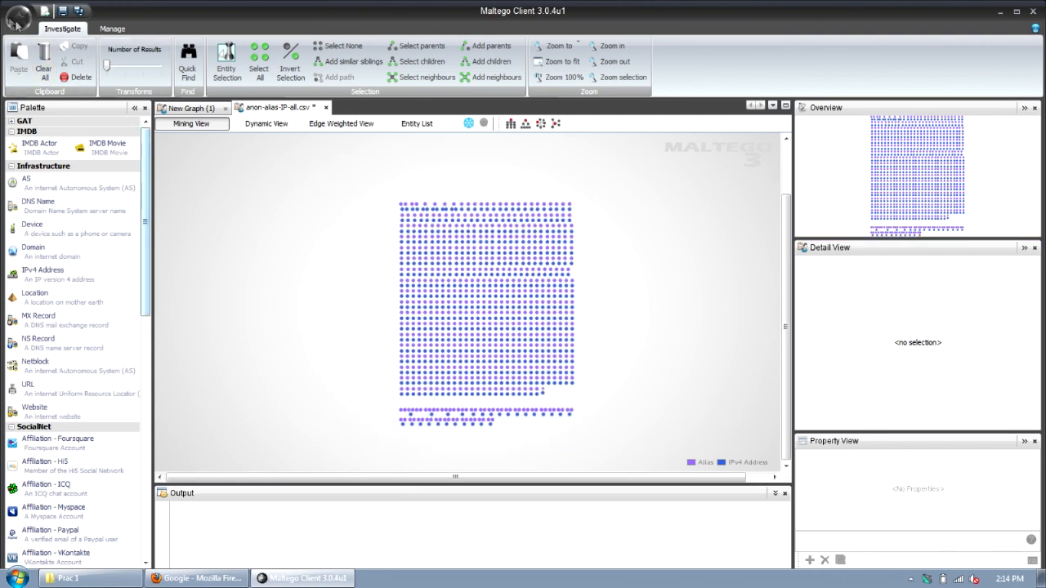
Import anon-passwords.csv mapping Alias and Text columns, merging into the current graph.
{"action": "left_click", "coordinate": [18, 18]}
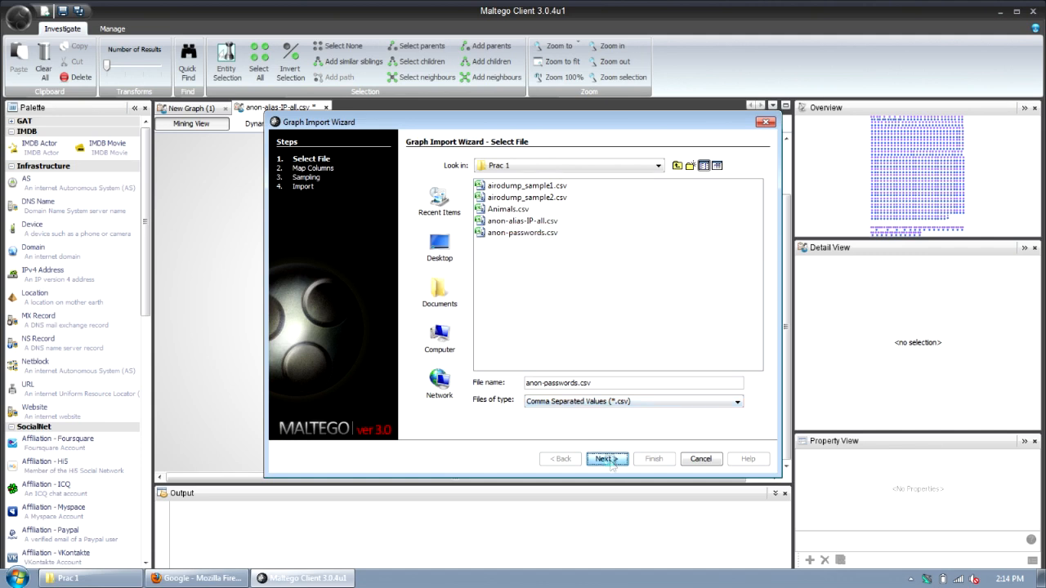
{"action": "left_click", "coordinate": [607, 458]}
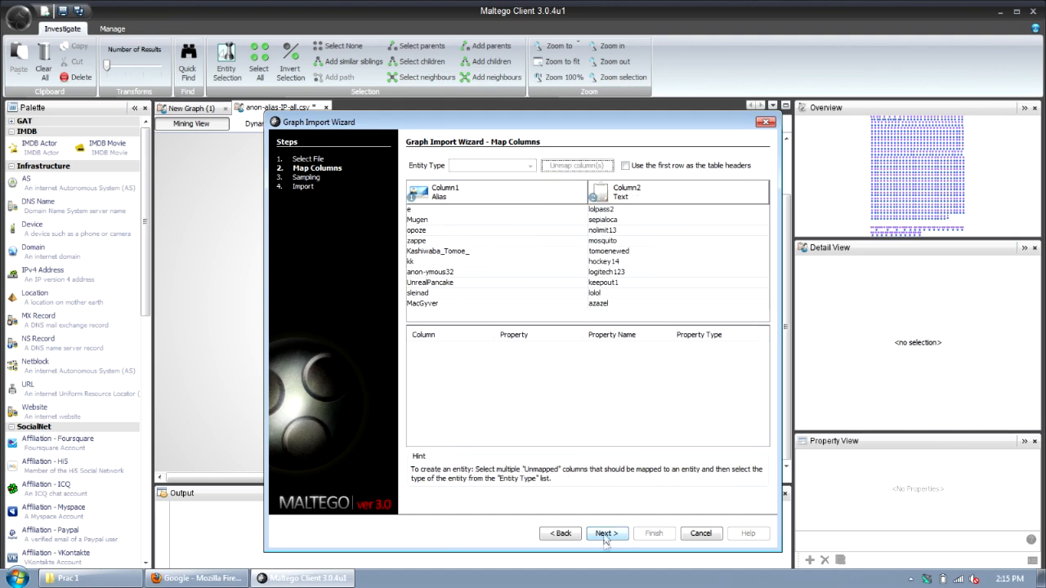
{"action": "left_click", "coordinate": [606, 532]}
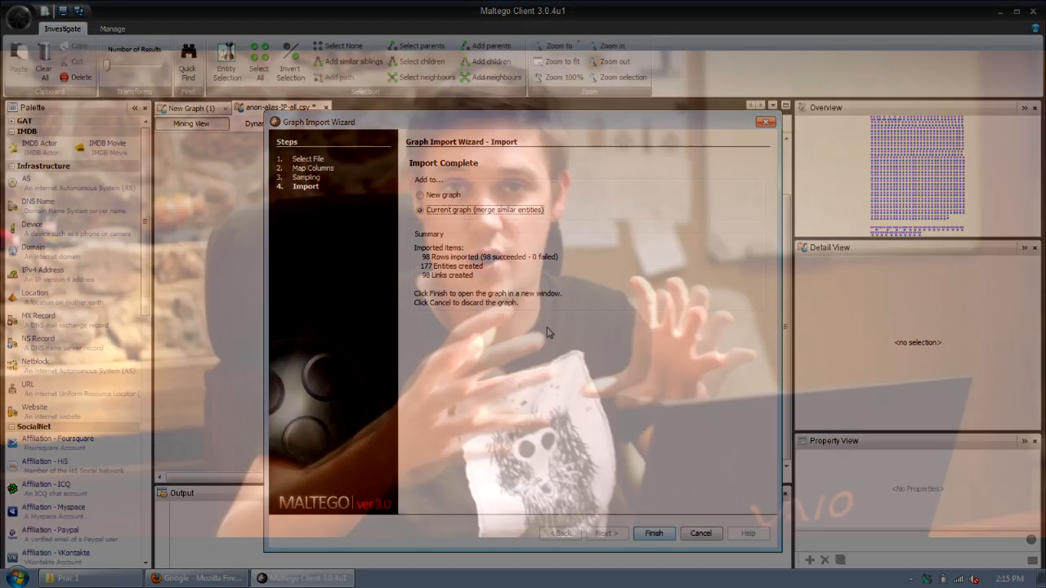
{"action": "left_click", "coordinate": [653, 532]}
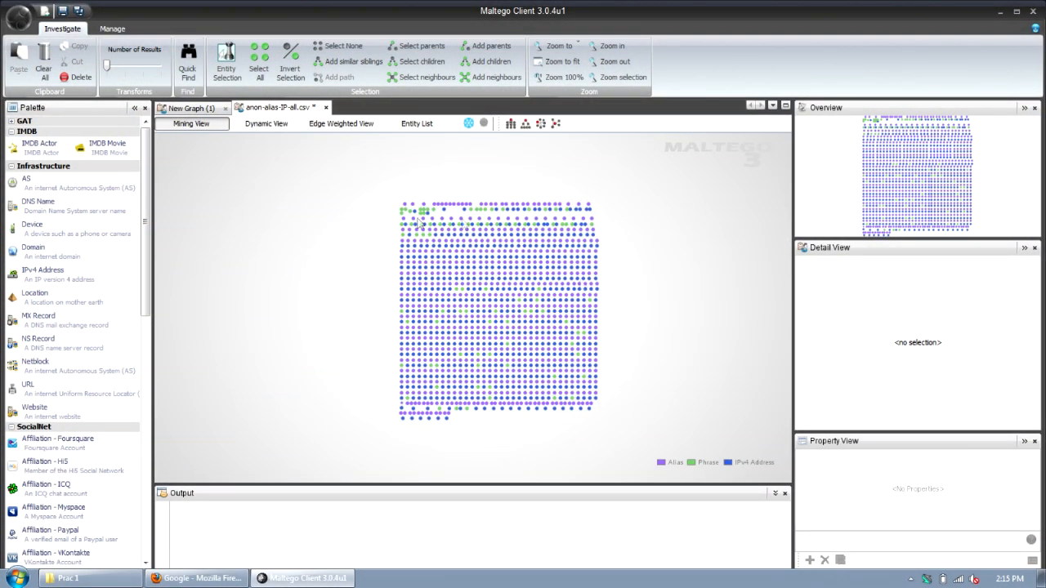
Toggle Dynamic then Mining View and select alias packetfl0 to show its details.
{"action": "left_click", "coordinate": [266, 122]}
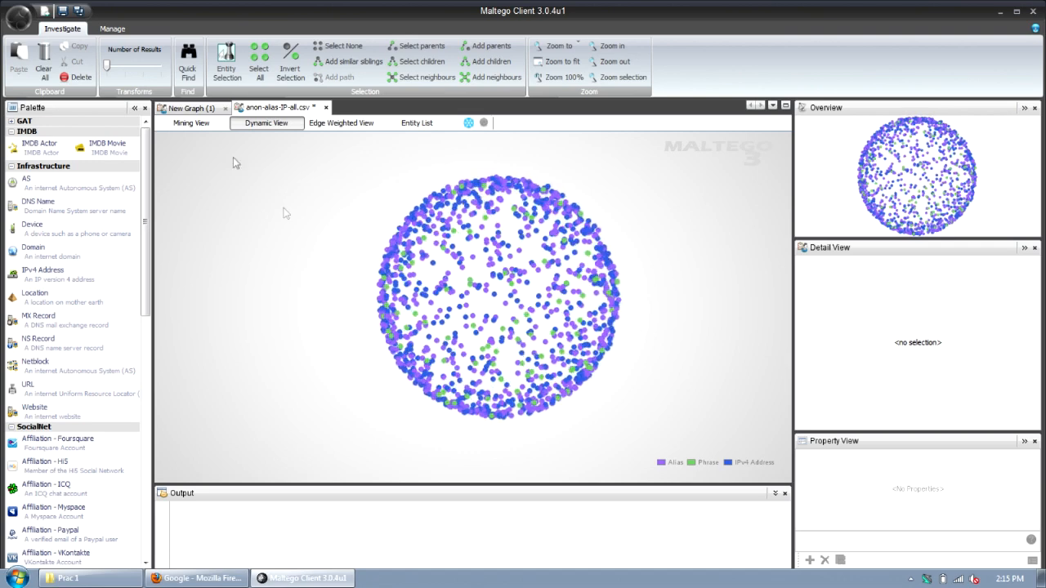
{"action": "left_click", "coordinate": [191, 122]}
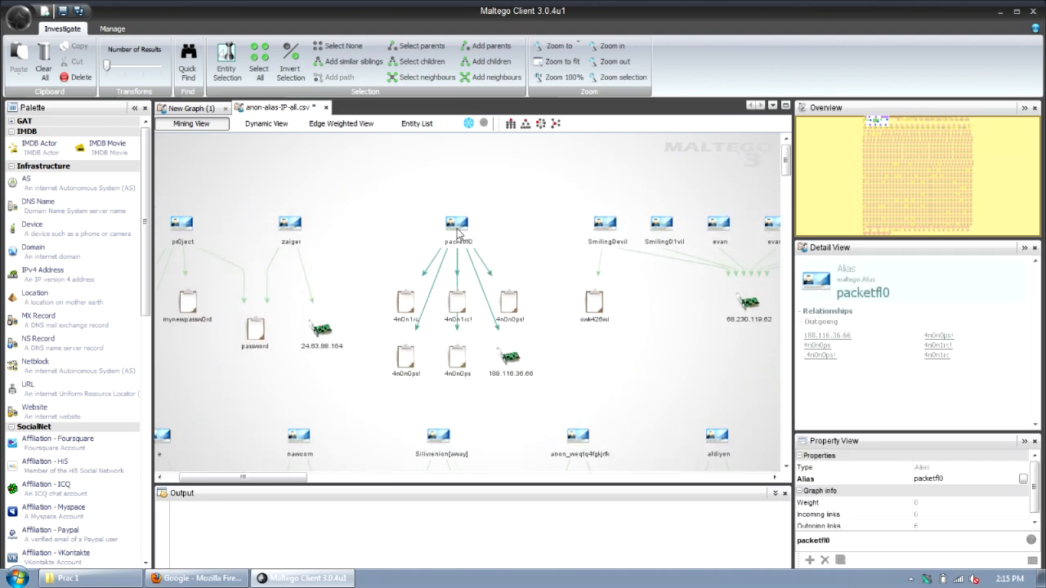
{"action": "left_click", "coordinate": [456, 223]}
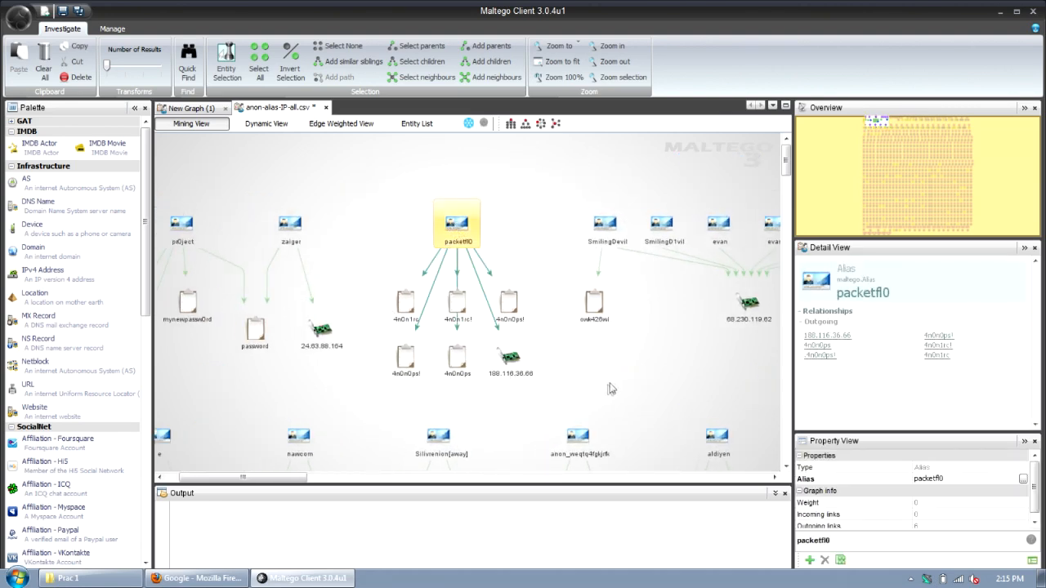